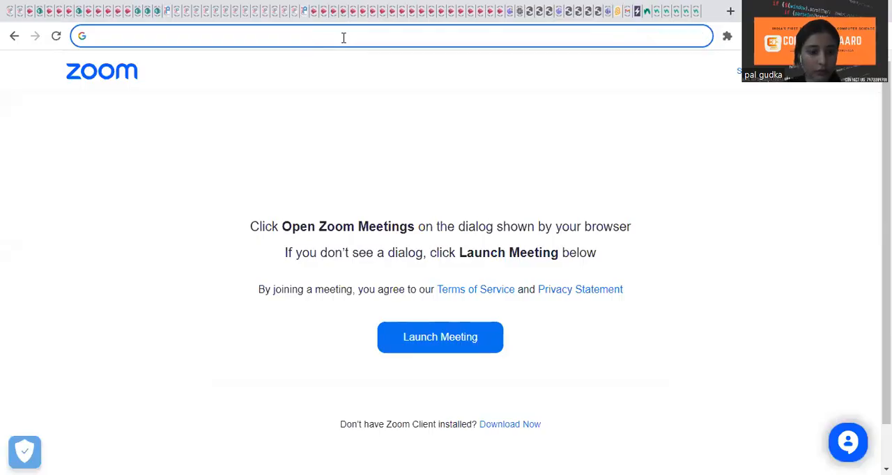
- Search for 'scratch' in Chrome, open scratch.mit.edu, and create a new project
type("scratch")
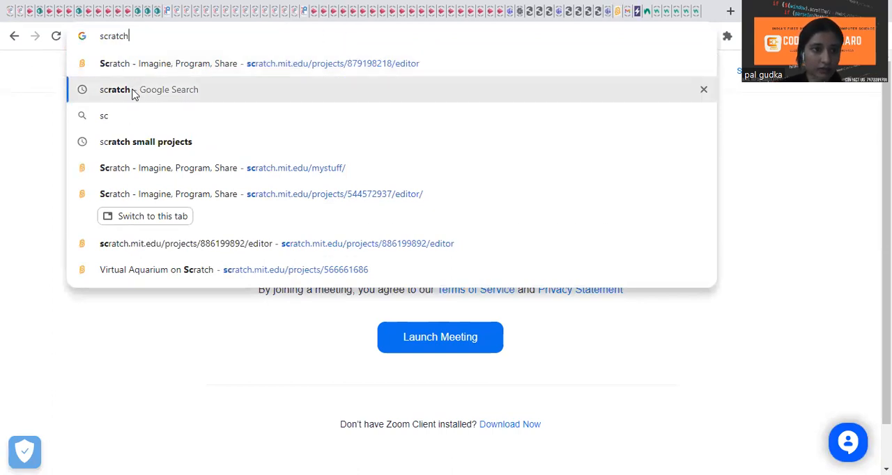
left_click(134, 89)
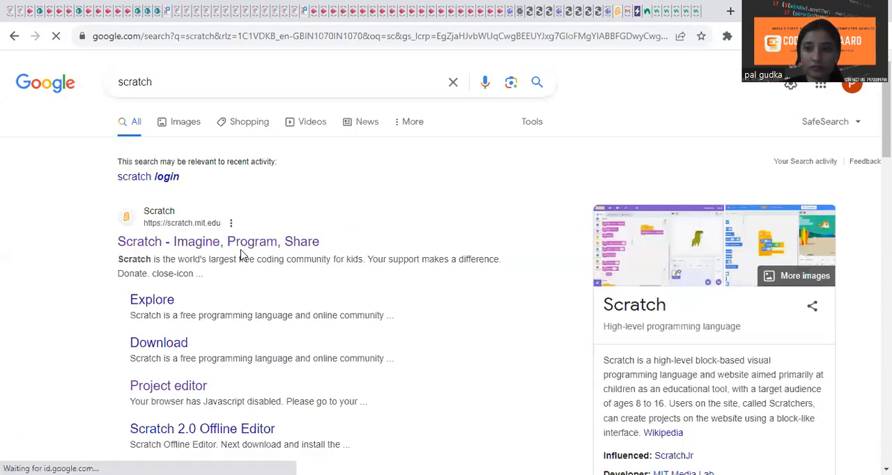
left_click(202, 241)
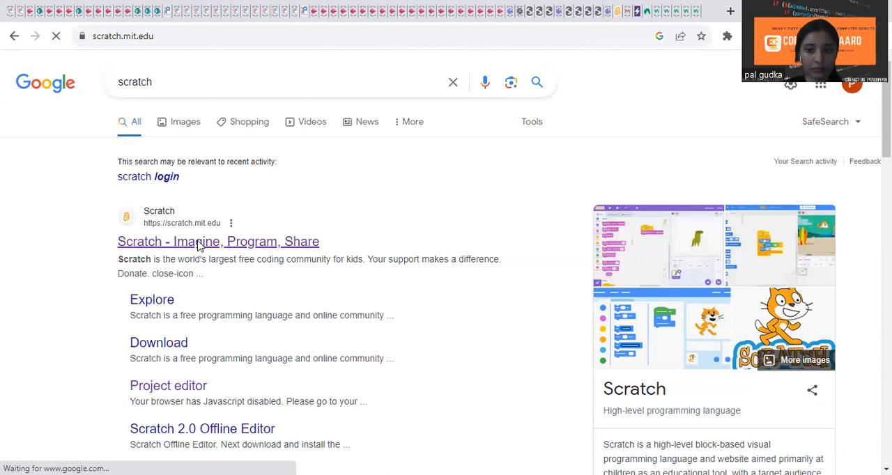
left_click(217, 241)
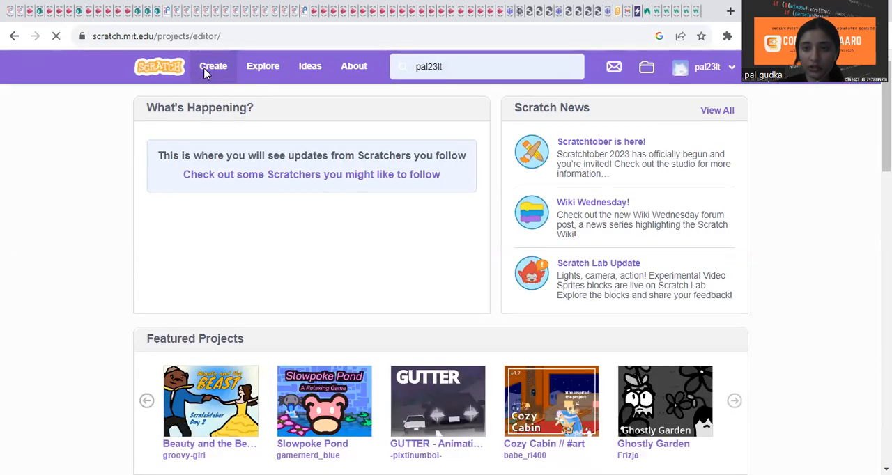
left_click(214, 66)
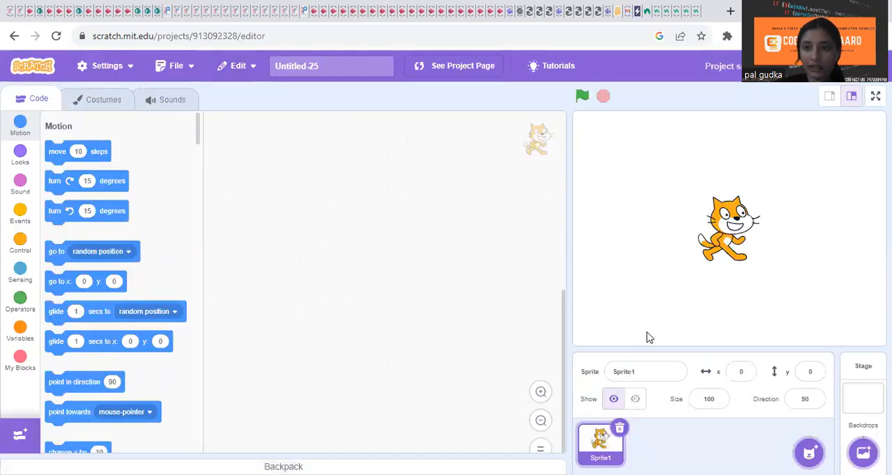
mouse_move(639, 358)
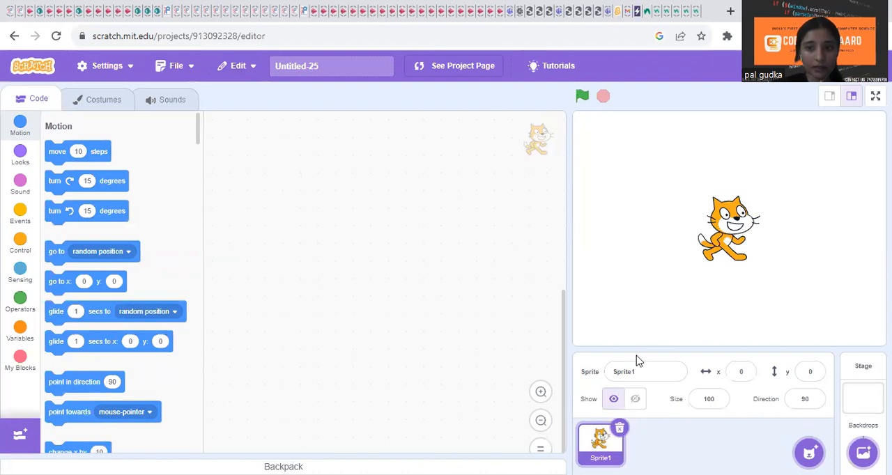
- Move the cat lower on the stage and add the Ball sprite and a hills backdrop
left_click(635, 398)
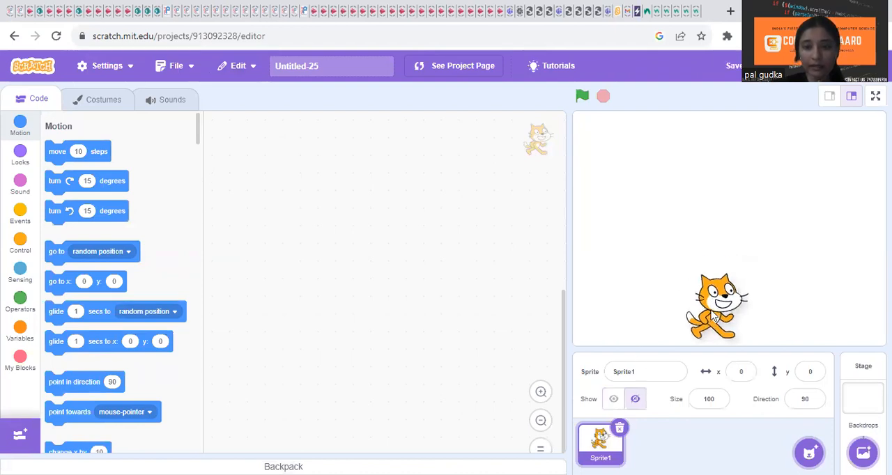
left_click_drag(718, 305, 711, 313)
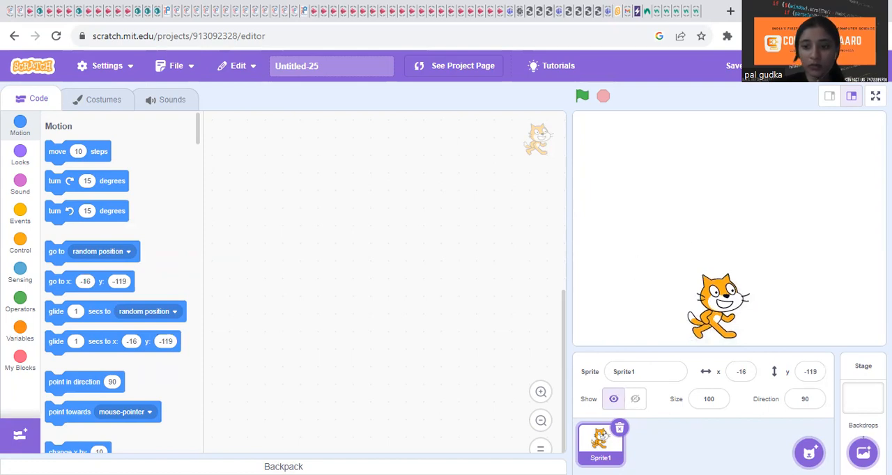
left_click(810, 452)
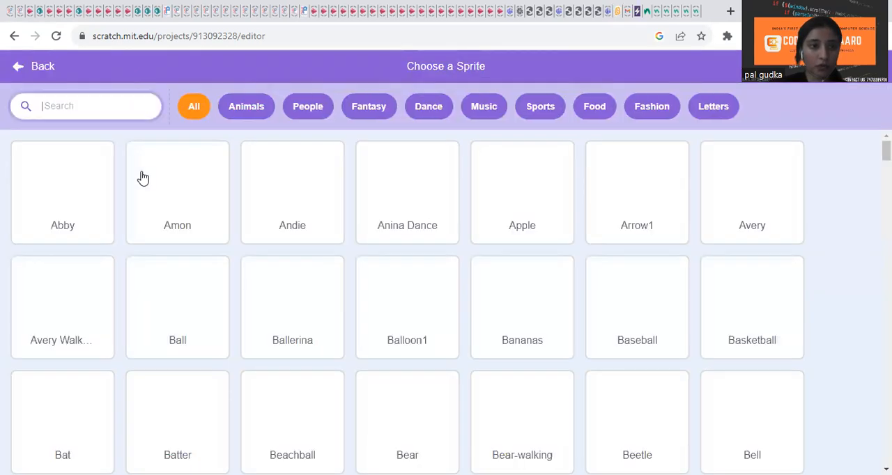
type("ball")
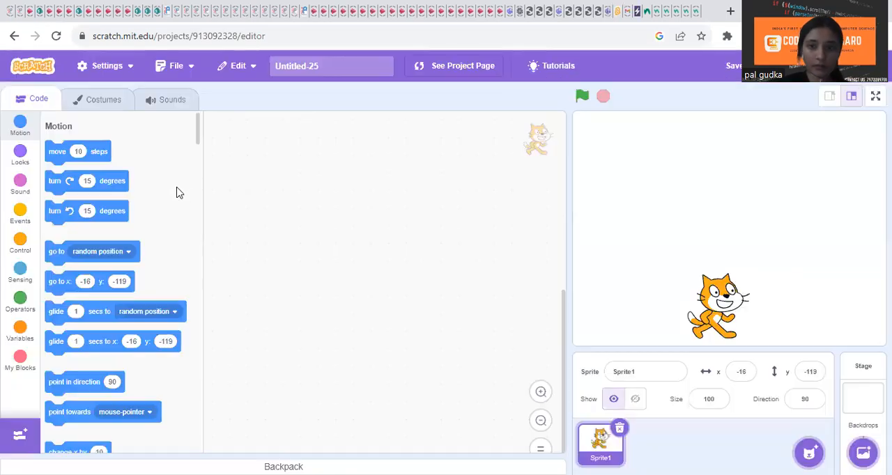
mouse_move(830, 409)
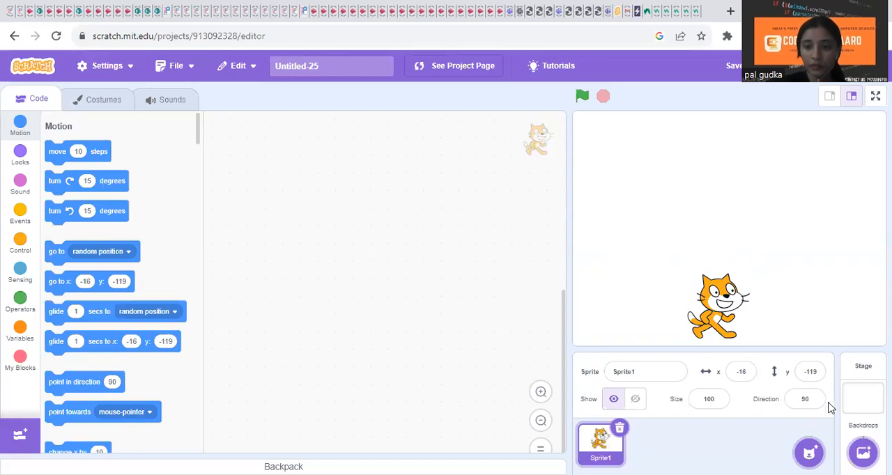
left_click(863, 452)
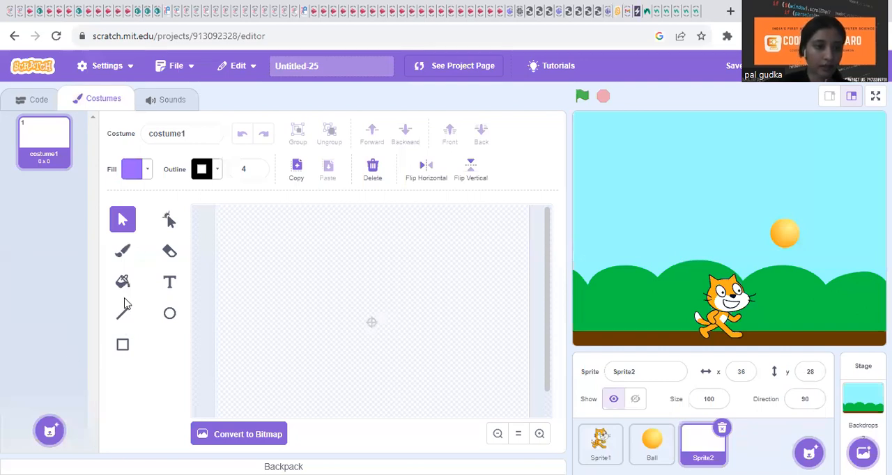
- Draw a long horizontal line across the new sprite's costume canvas
left_click(122, 313)
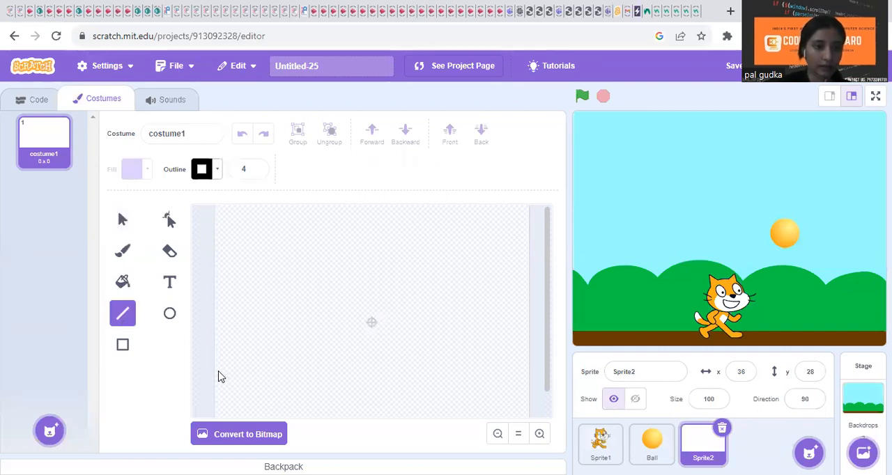
left_click_drag(218, 372, 515, 367)
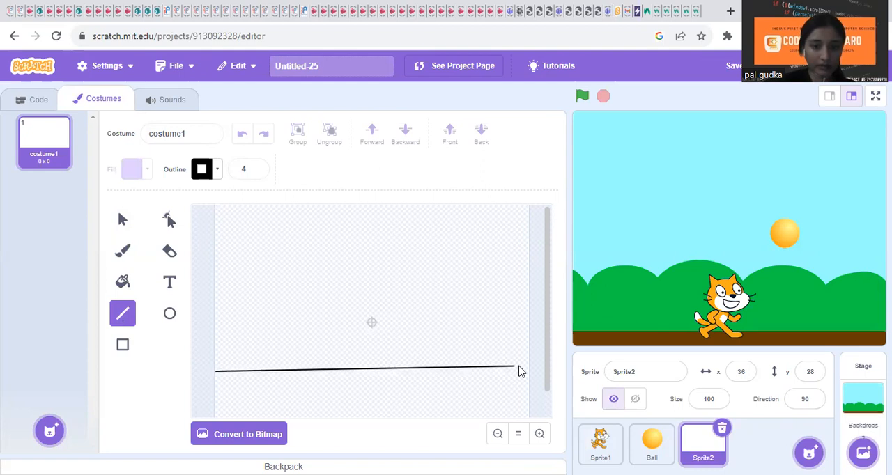
left_click_drag(516, 368, 547, 382)
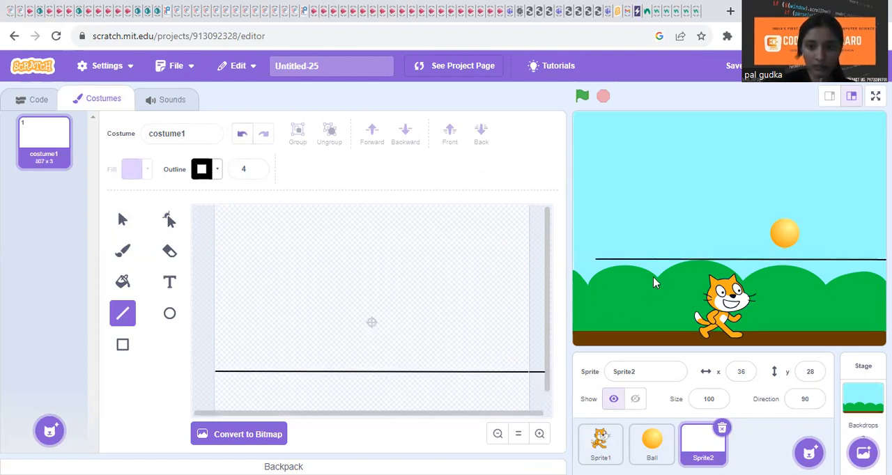
mouse_move(655, 262)
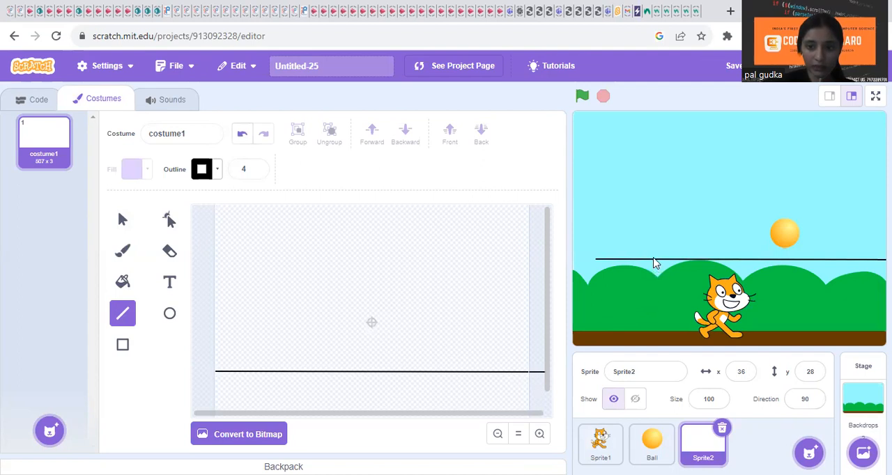
mouse_move(687, 273)
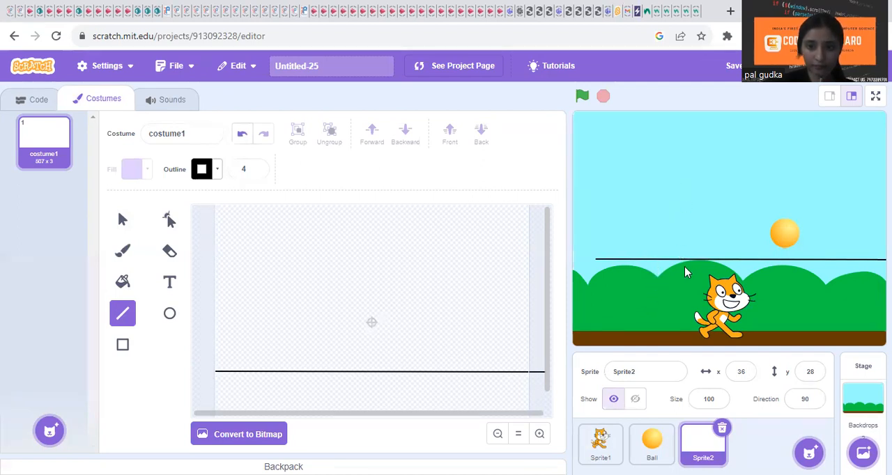
mouse_move(632, 288)
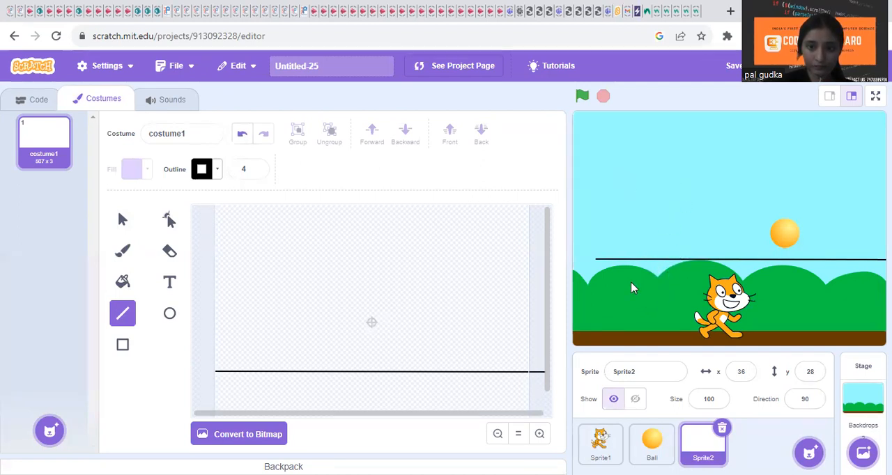
mouse_move(618, 271)
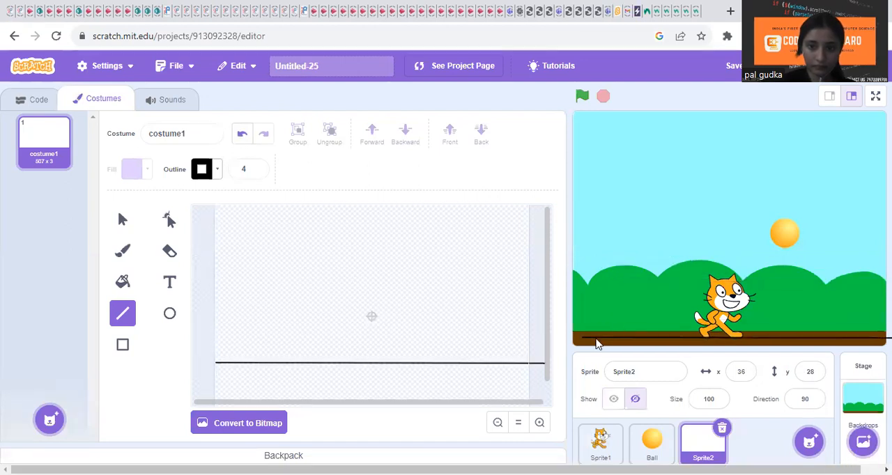
mouse_move(585, 346)
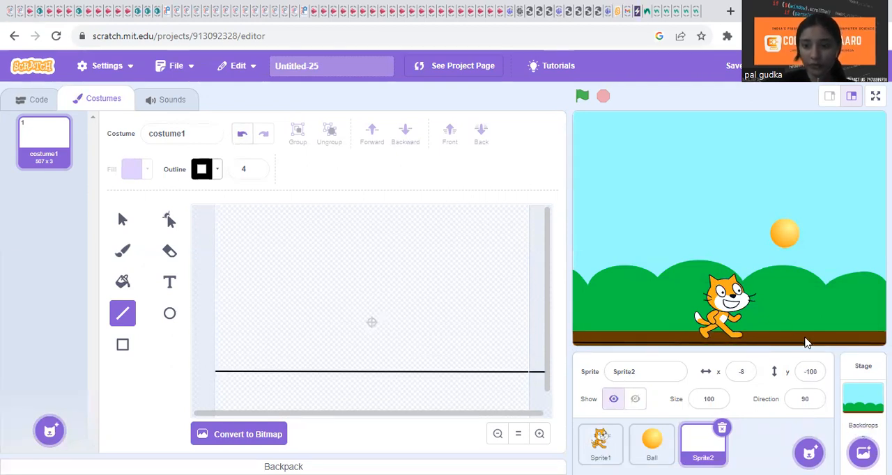
mouse_move(761, 352)
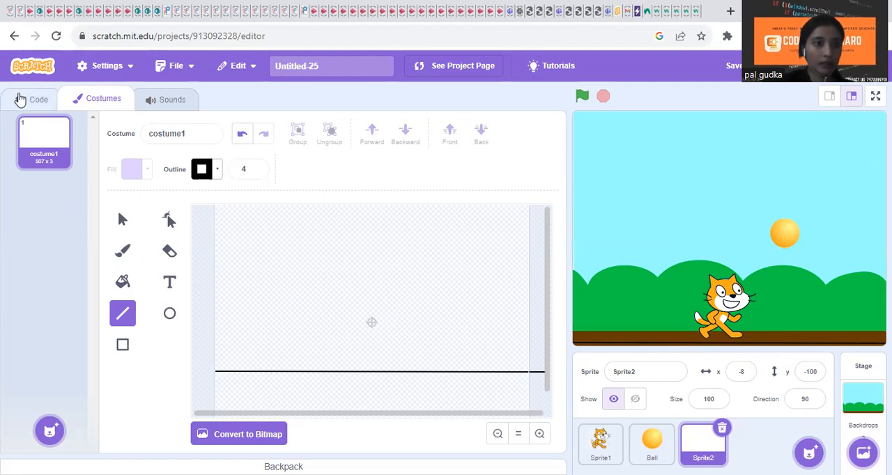
- Switch to the Code tab to view the sprite's empty scripts
left_click(35, 99)
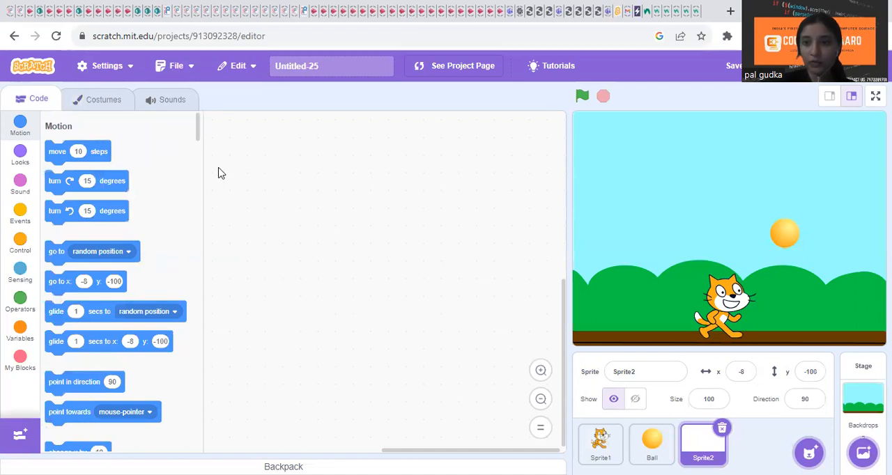
mouse_move(623, 179)
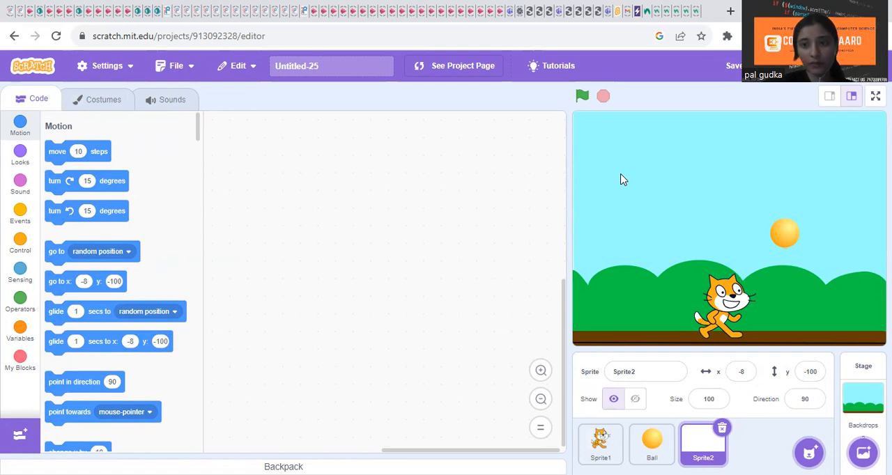
mouse_move(761, 286)
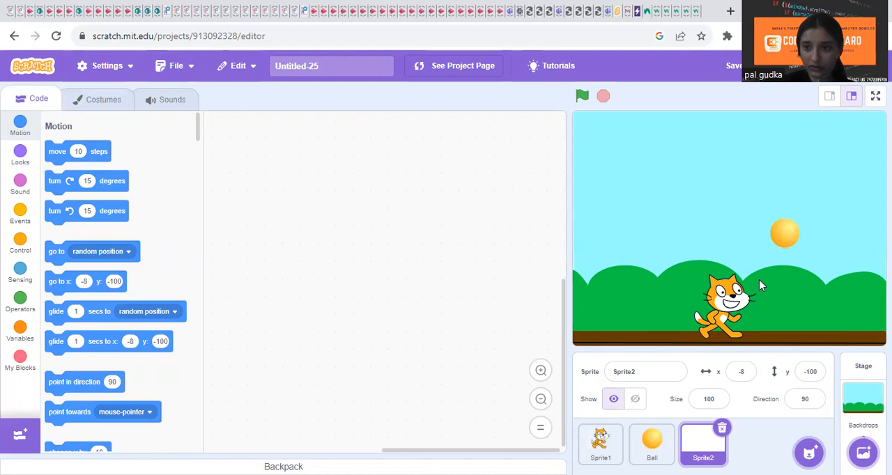
mouse_move(737, 277)
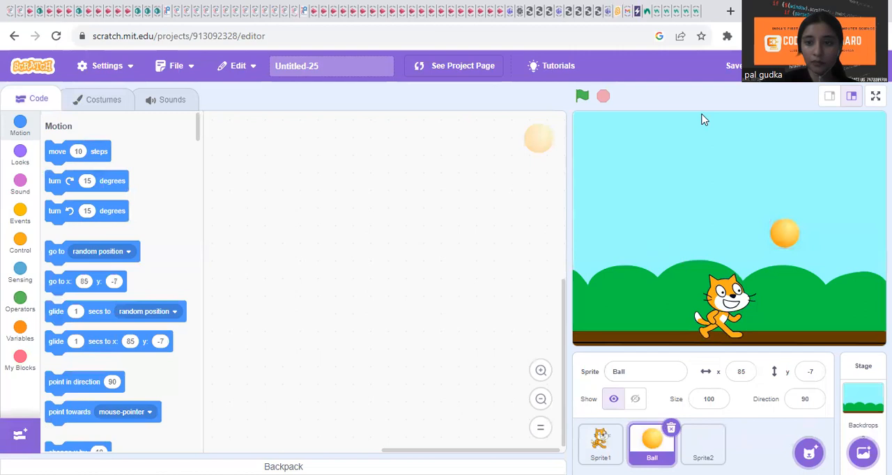
mouse_move(534, 166)
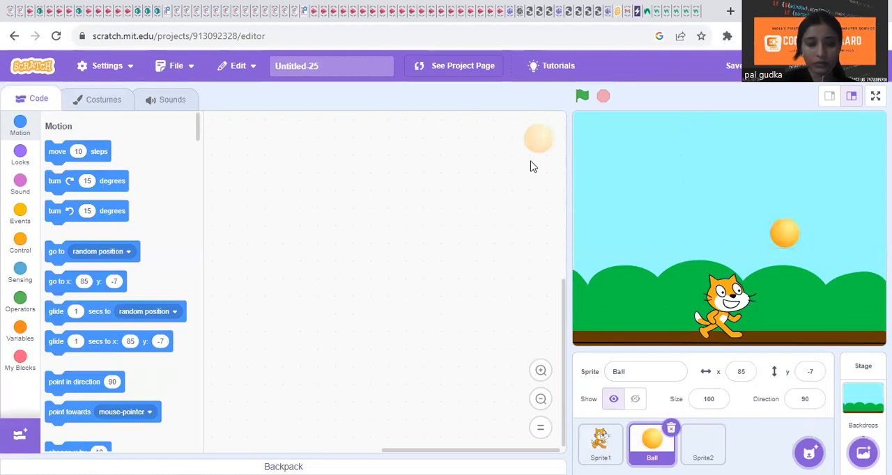
- Start the Ball script with a 'when green flag clicked' hat and a forever loop
left_click(21, 216)
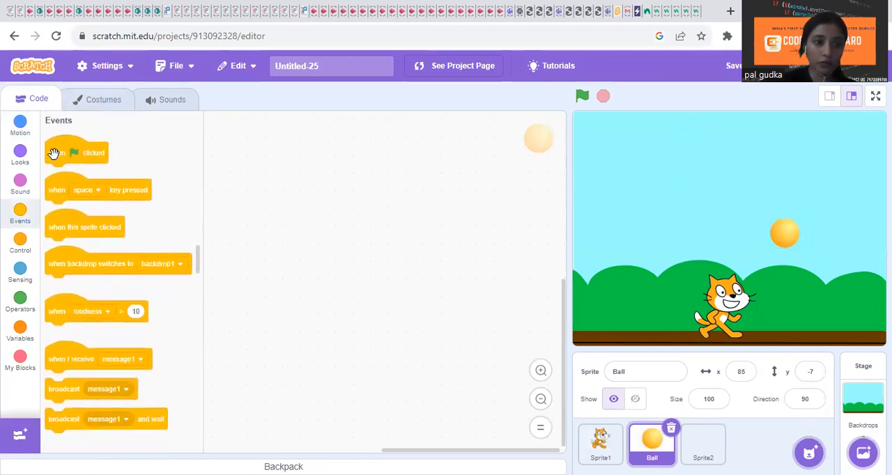
left_click_drag(77, 152, 308, 182)
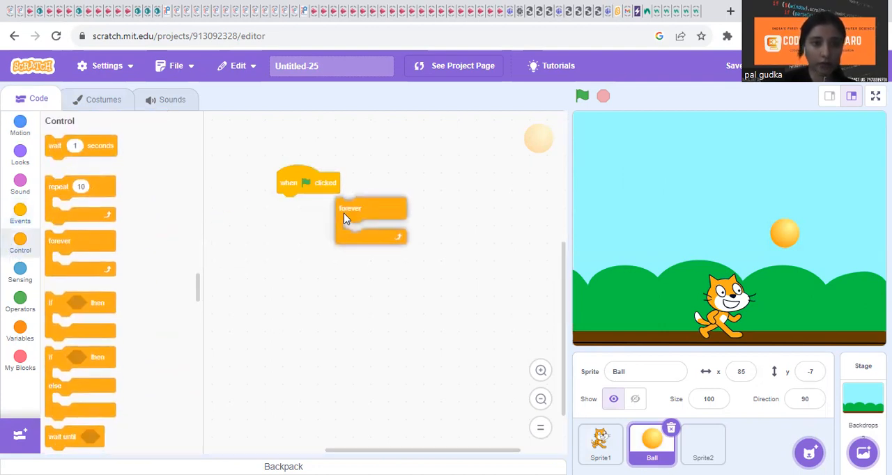
left_click_drag(349, 216, 293, 204)
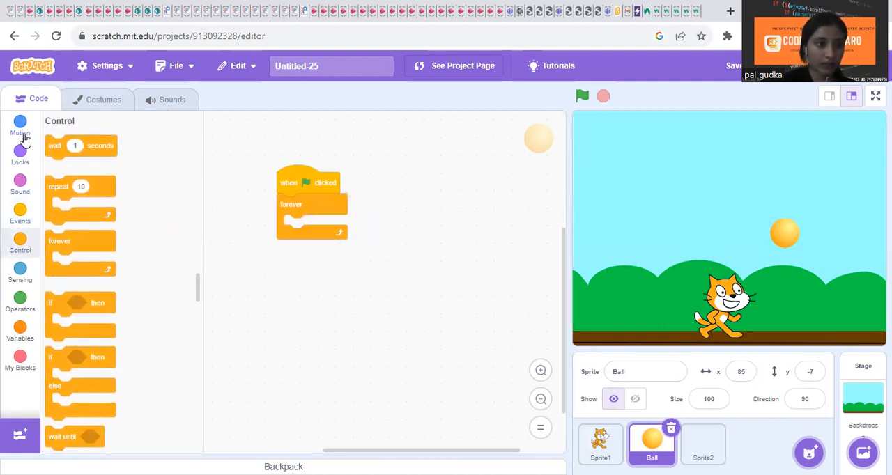
- Add 'change y by -10' and an empty if-then block inside the forever loop
left_click(21, 125)
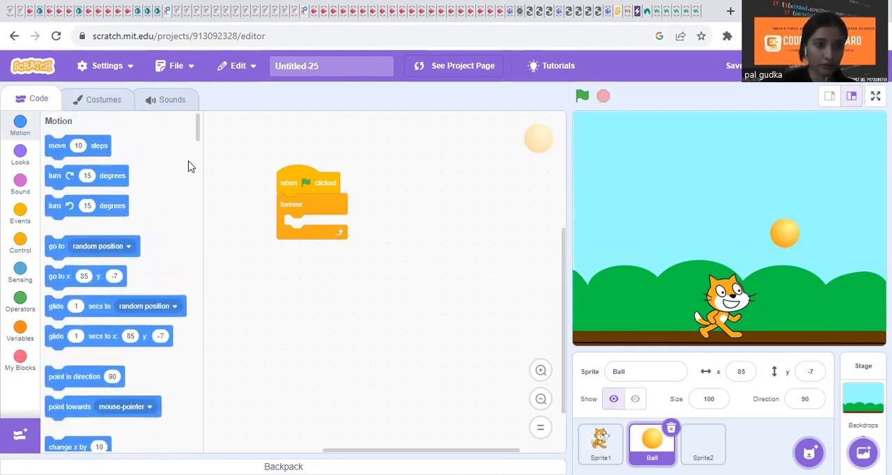
scroll("down", 3)
type("-1")
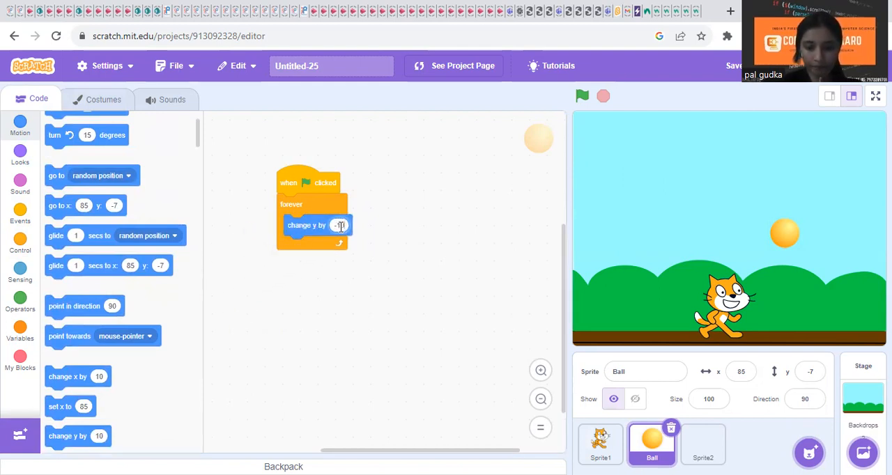
left_click(21, 242)
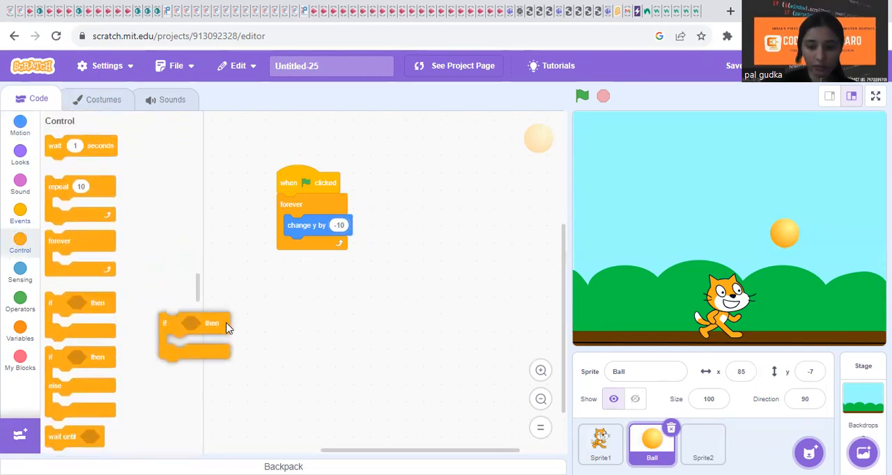
left_click_drag(194, 322, 314, 247)
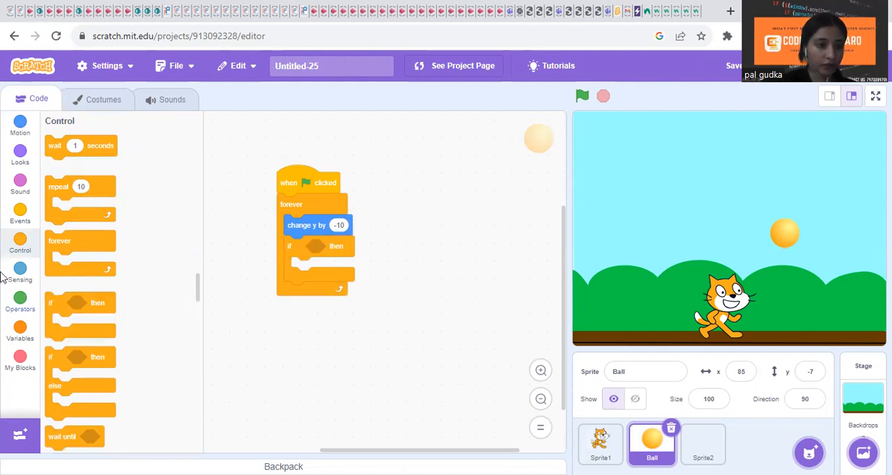
left_click(20, 270)
type("Sp")
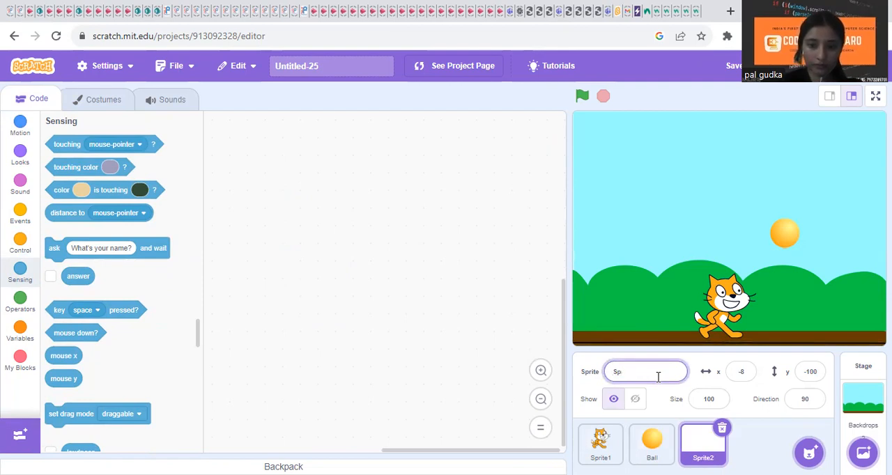
- Name the line sprite 'Screen bottom', correcting the 'Scrren' typo
type("Scrren")
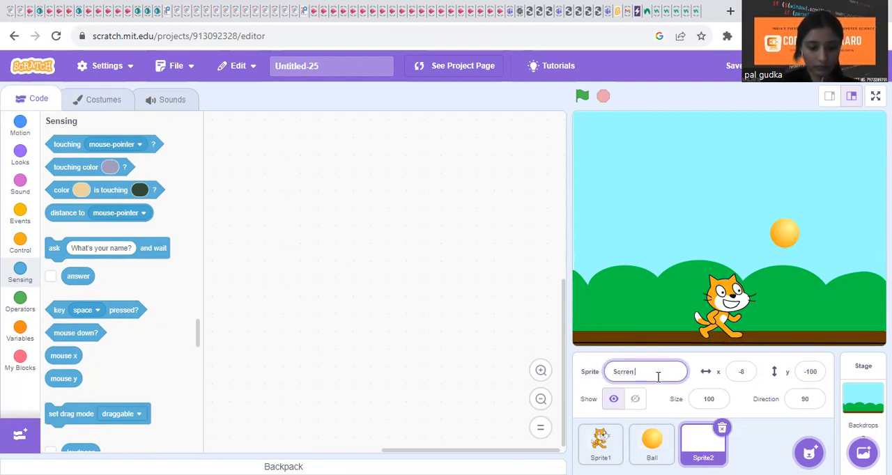
type("bottom")
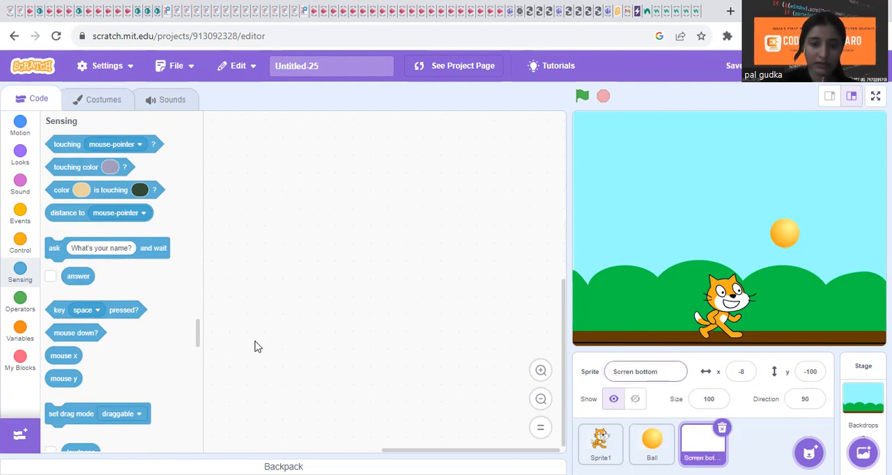
left_click(645, 372)
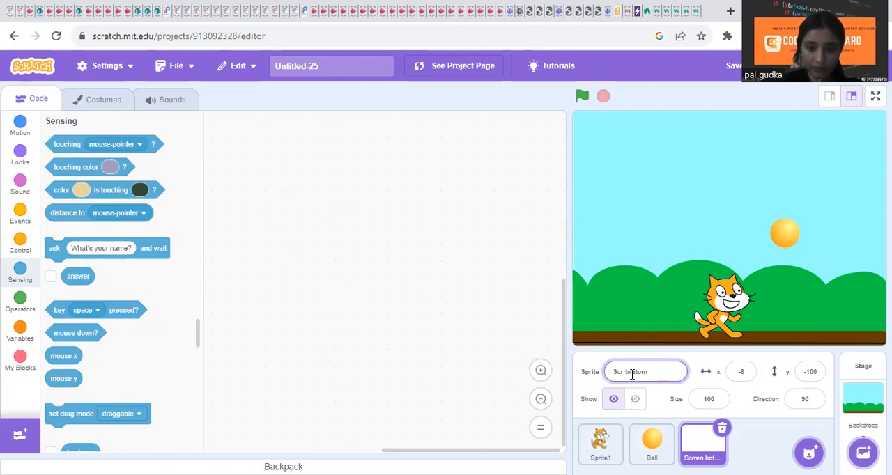
type("Screen bottom")
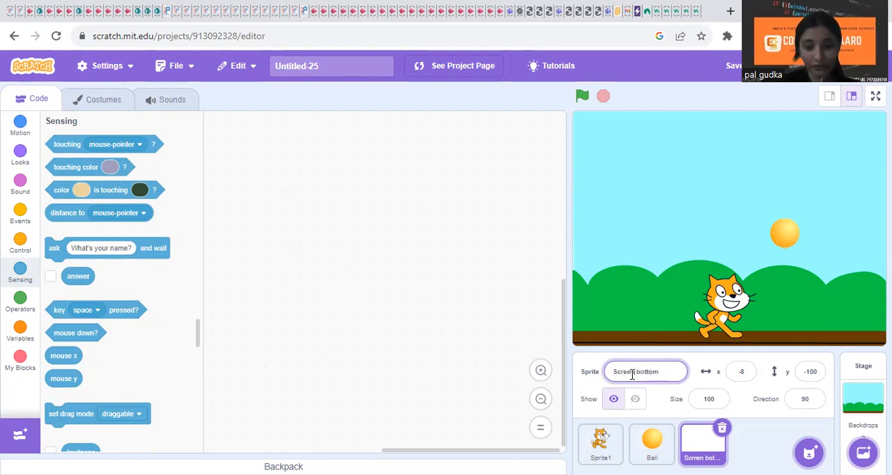
left_click(708, 399)
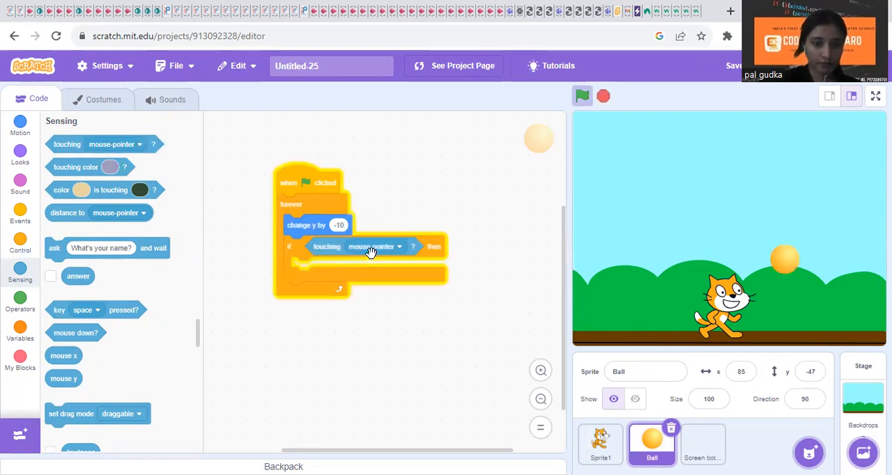
- Make touching Screen bottom send the Ball to a random x at y 180
left_click(375, 246)
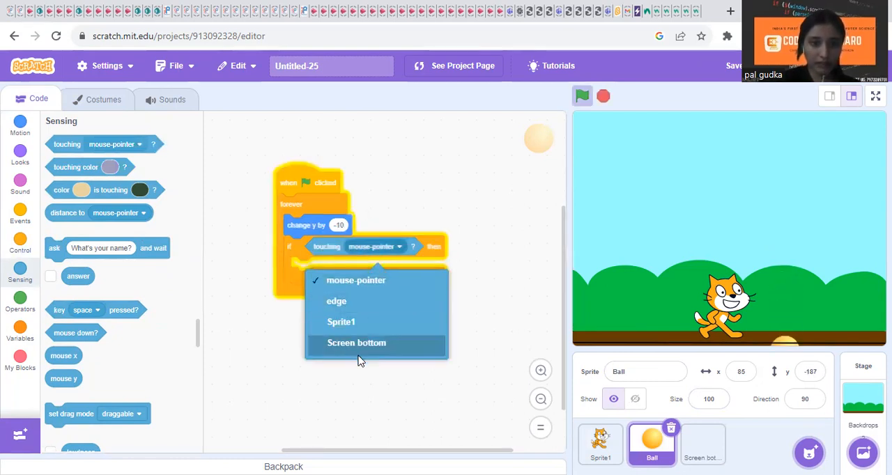
left_click(355, 342)
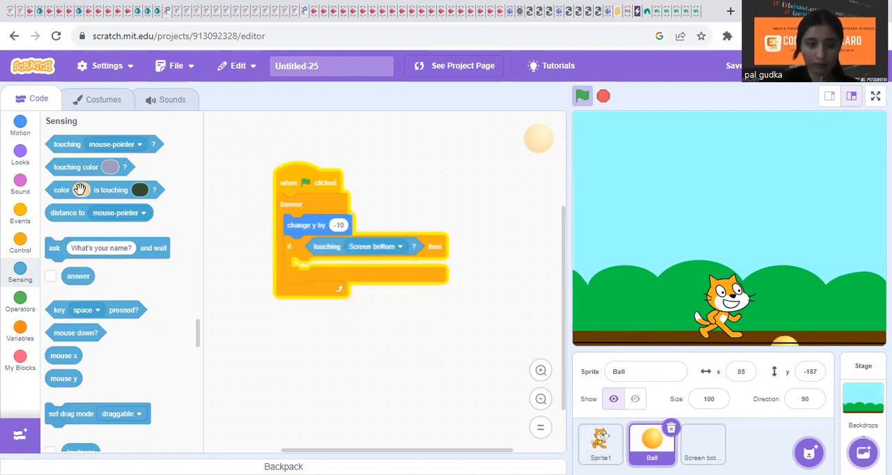
left_click(20, 125)
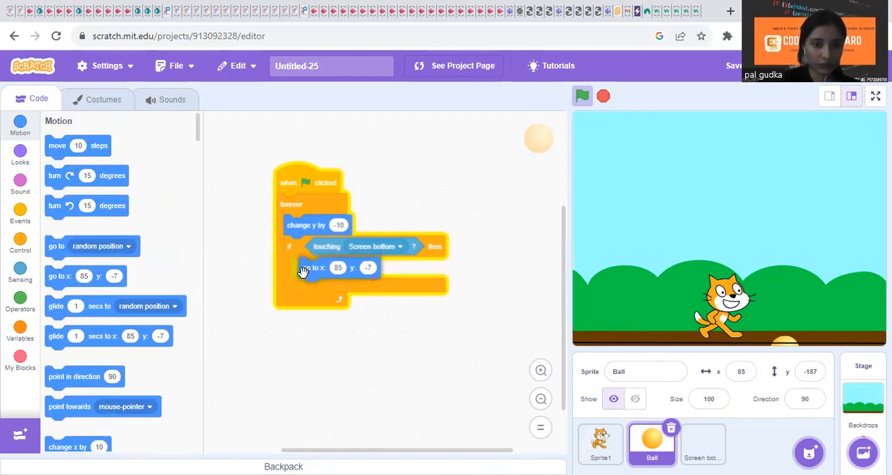
left_click(20, 299)
type("180")
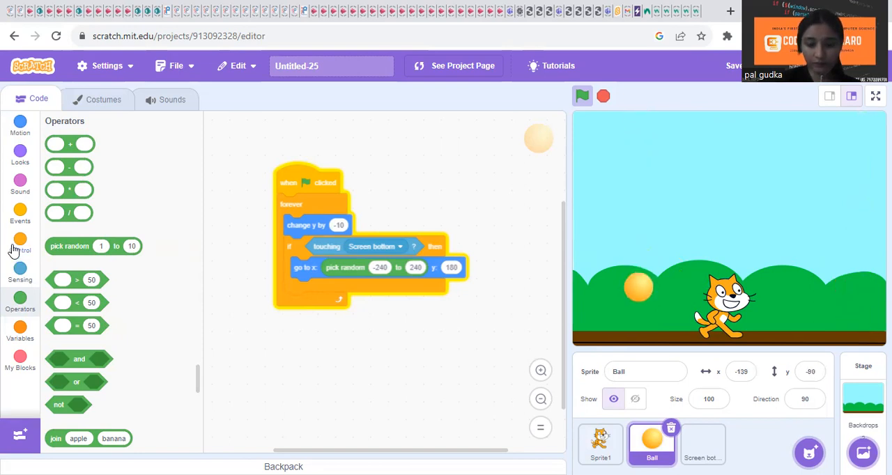
- Add a second if block checking 'touching Sprite1?'
left_click(20, 240)
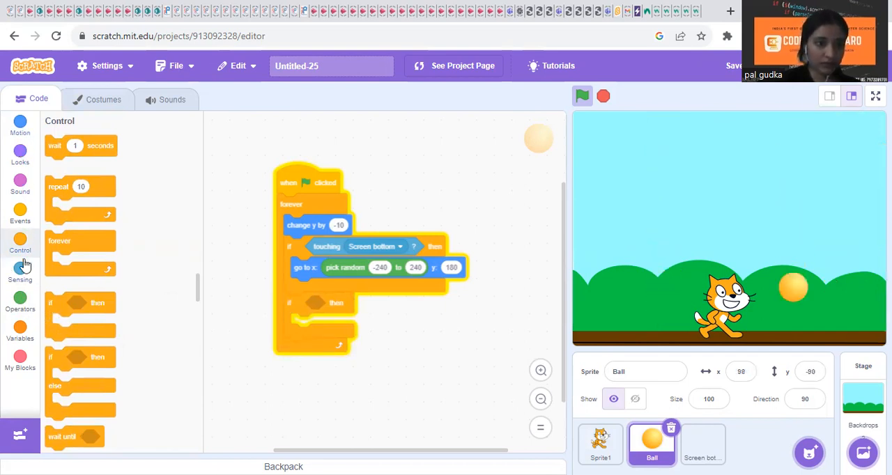
left_click(21, 270)
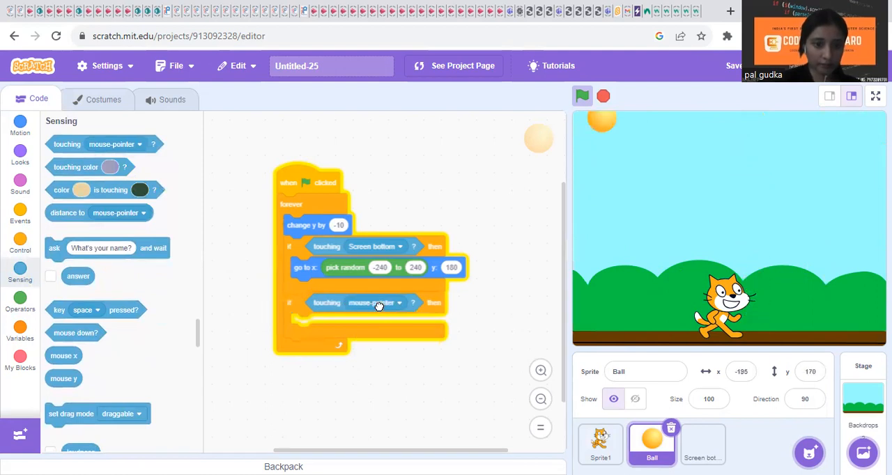
left_click(387, 303)
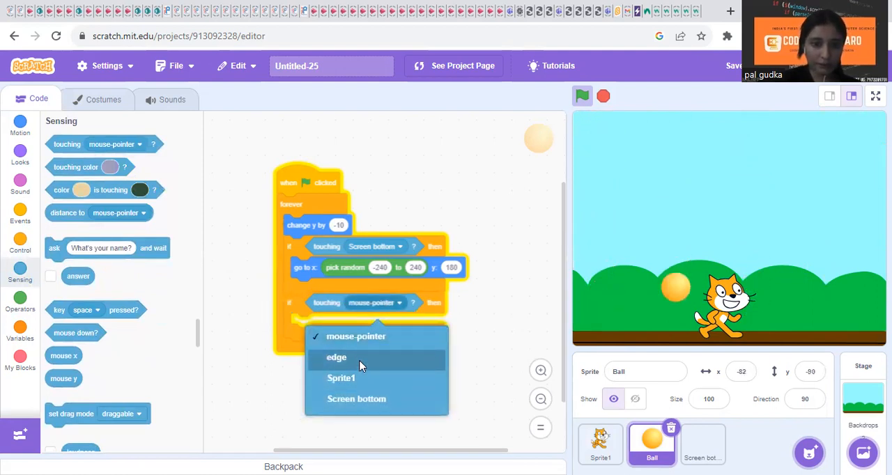
left_click(341, 378)
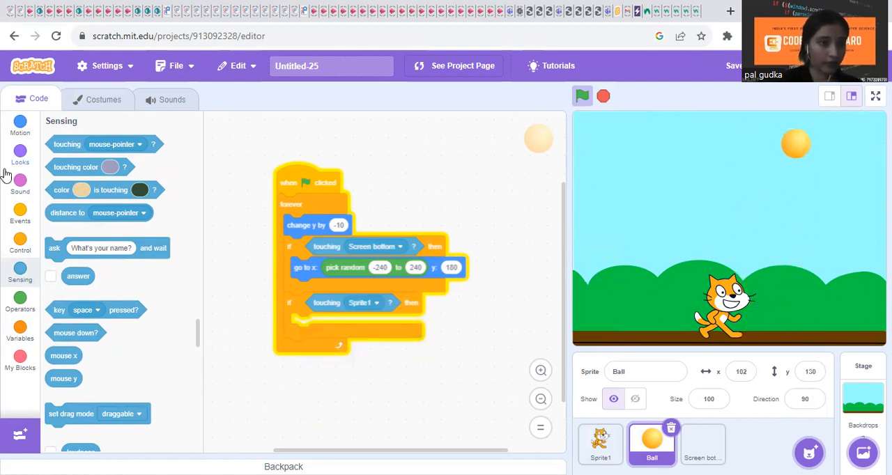
- Add a broadcast block to the second if that sends a new 'game over' message
left_click(20, 215)
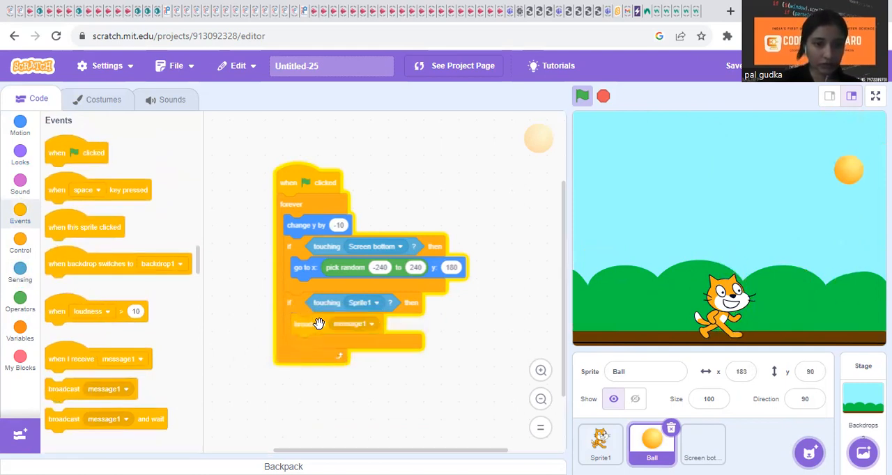
left_click(353, 324)
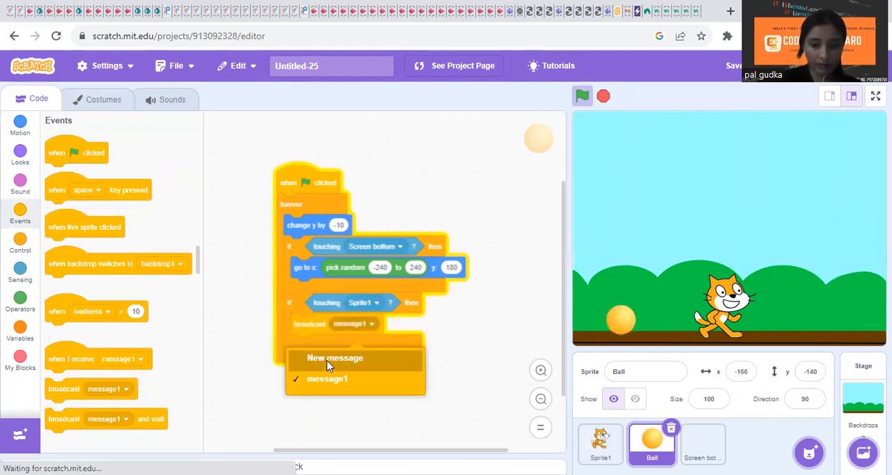
left_click(334, 358)
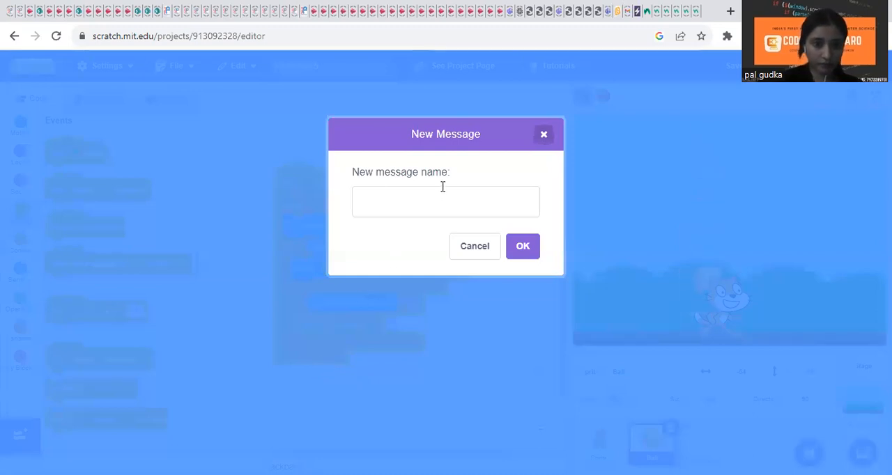
left_click(446, 202)
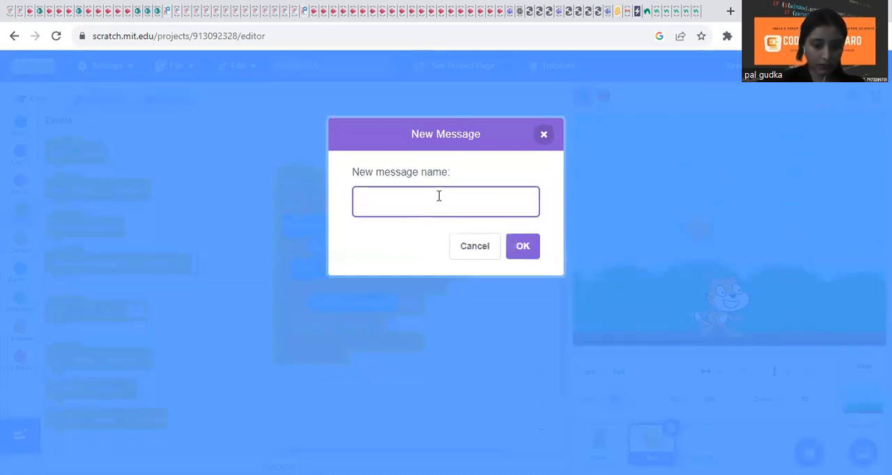
type("game")
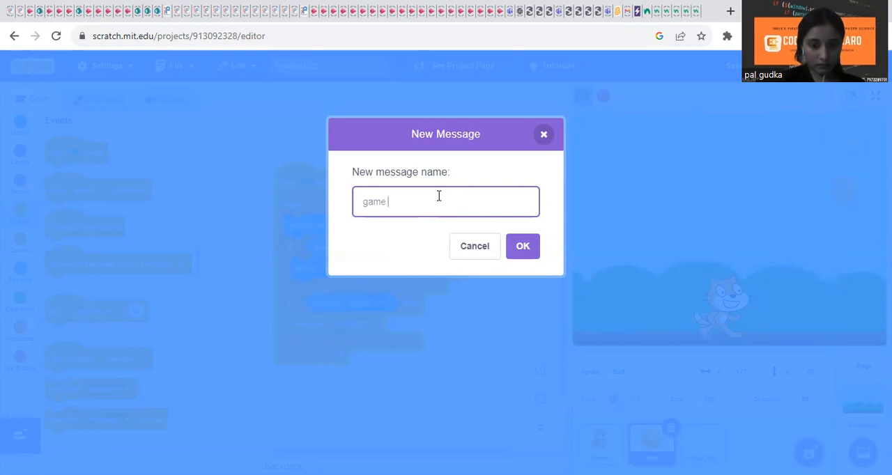
type("over")
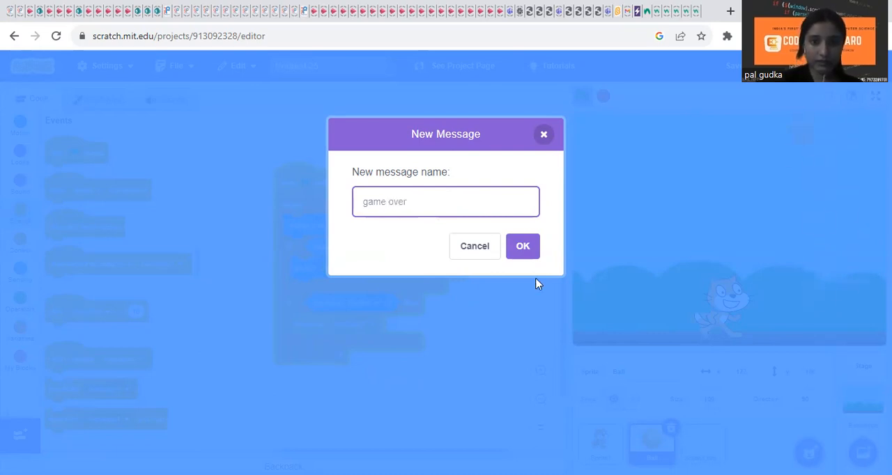
left_click(522, 246)
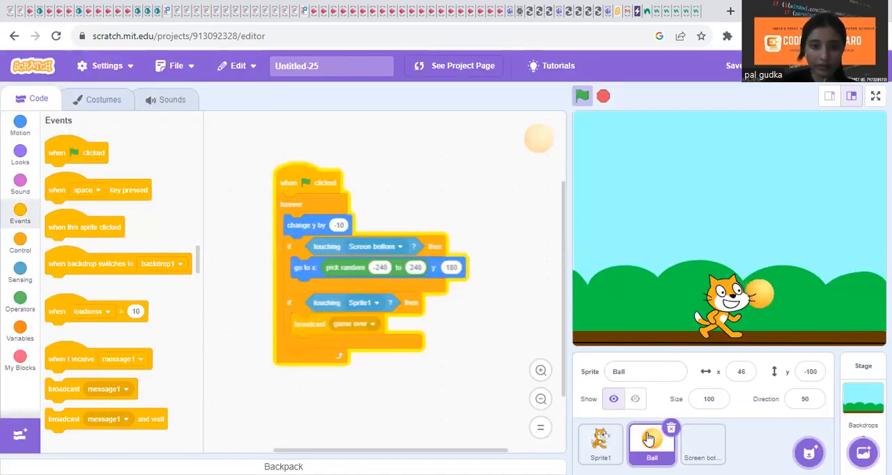
- Duplicate the Ball sprite twice into Ball2 and Ball3, and select the cat sprite
left_click(757, 455)
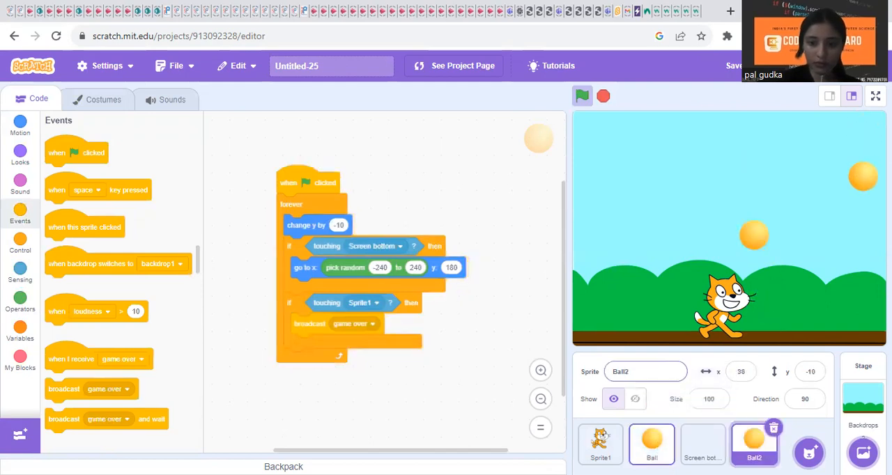
right_click(750, 457)
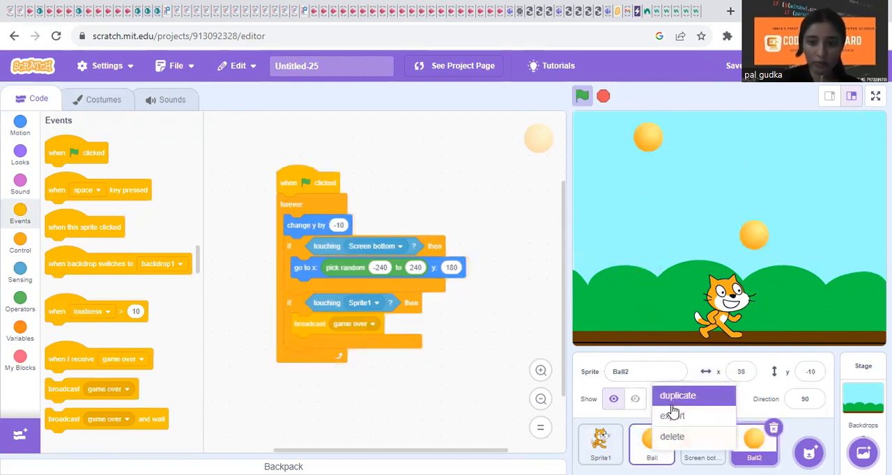
left_click(678, 395)
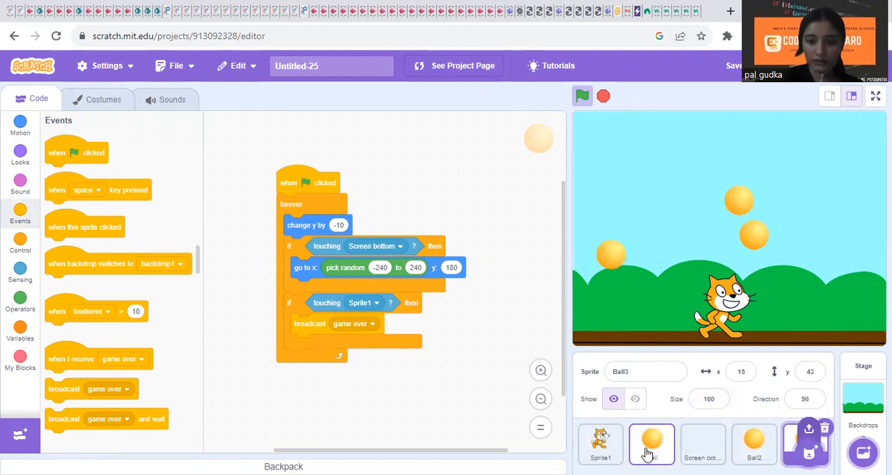
left_click(601, 446)
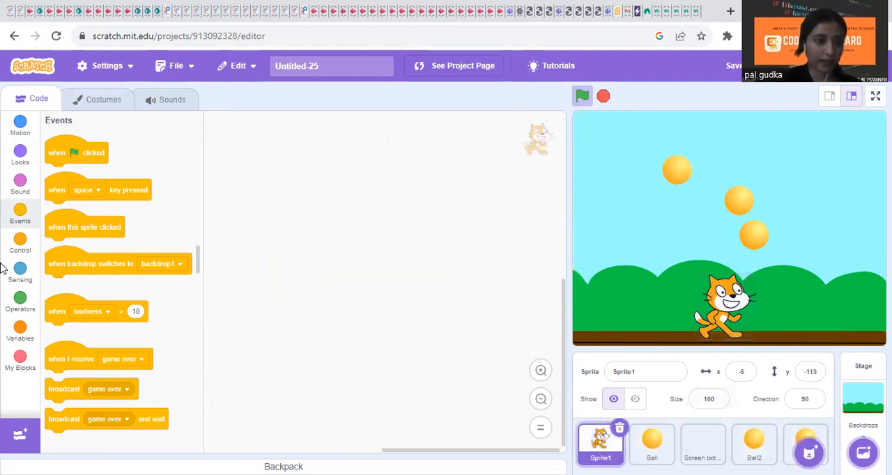
- Build a right-arrow key check that moves the cat 10 steps
left_click(20, 241)
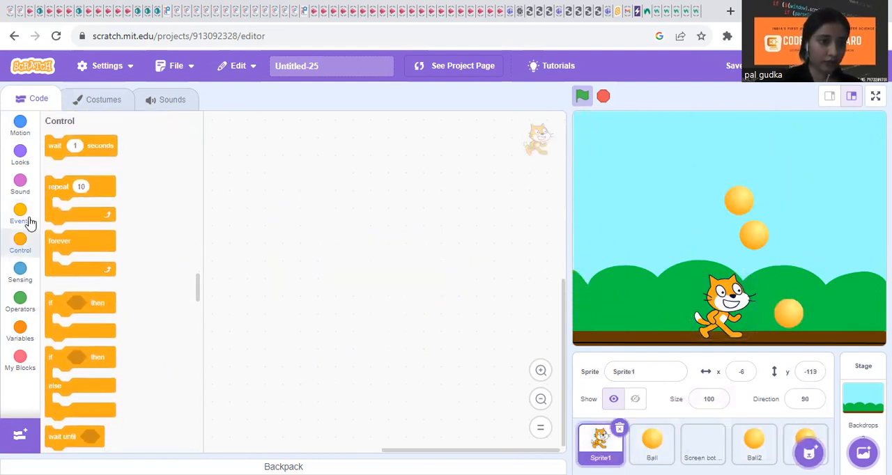
left_click(20, 212)
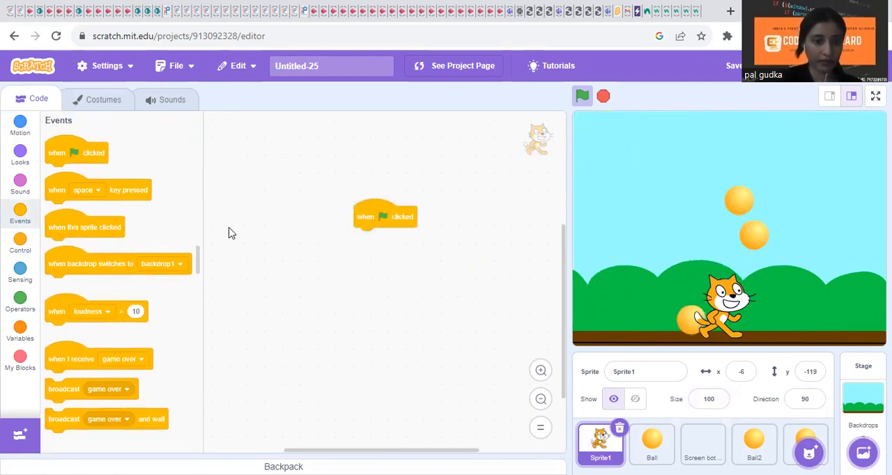
left_click(20, 243)
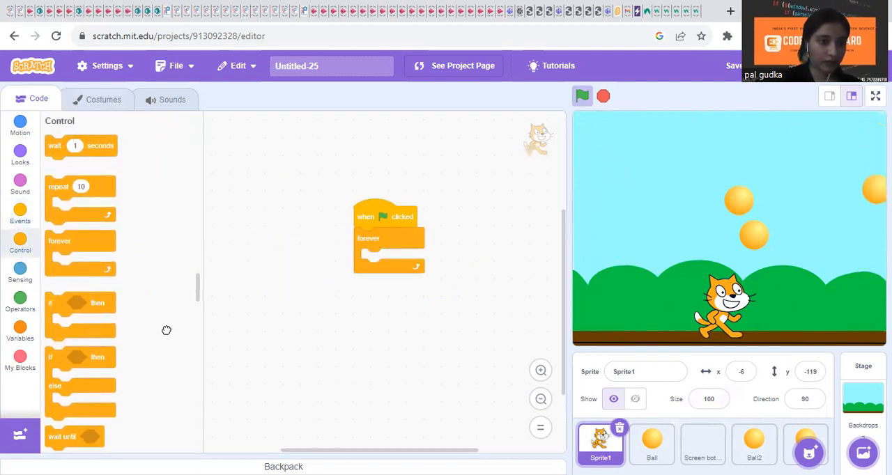
left_click(20, 269)
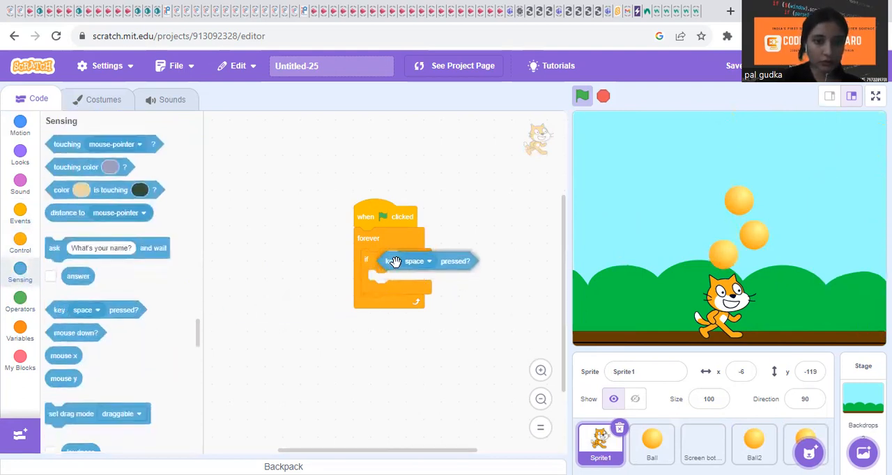
left_click(424, 259)
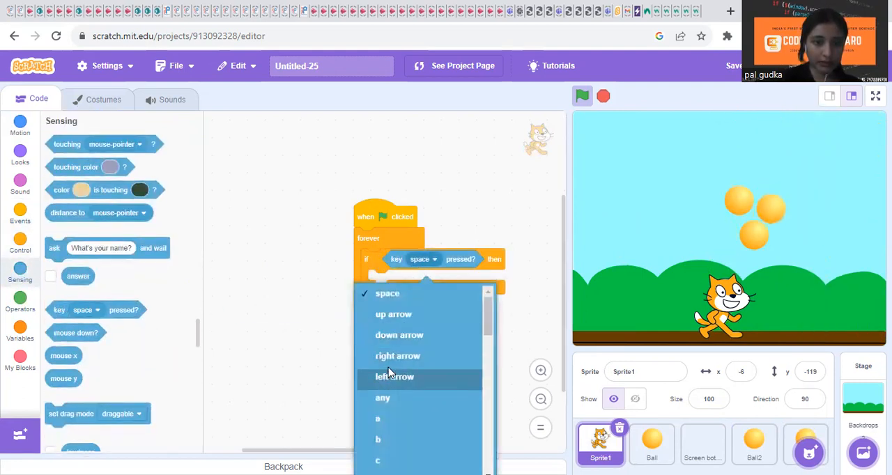
left_click(397, 357)
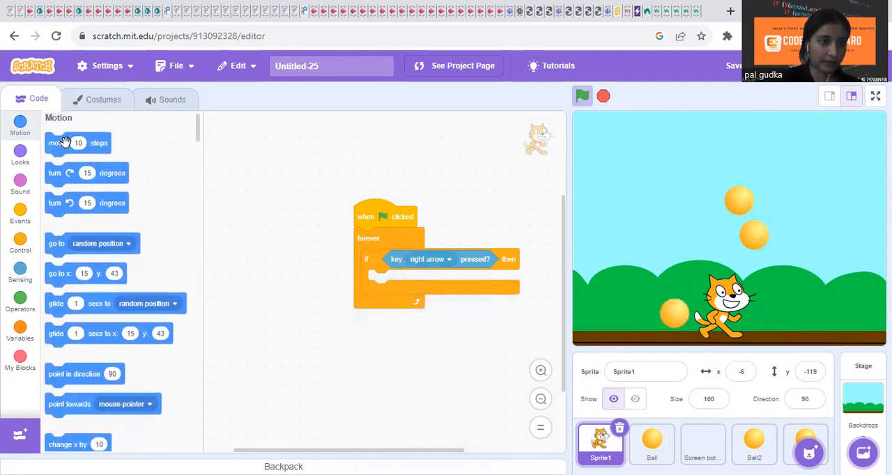
left_click_drag(66, 143, 380, 280)
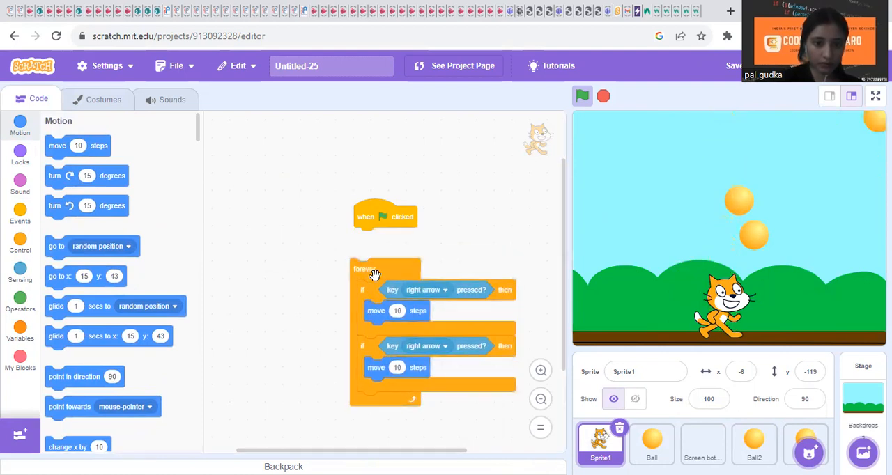
- Add a left-arrow check moving -10 steps, then test it with the green flag
left_click(446, 315)
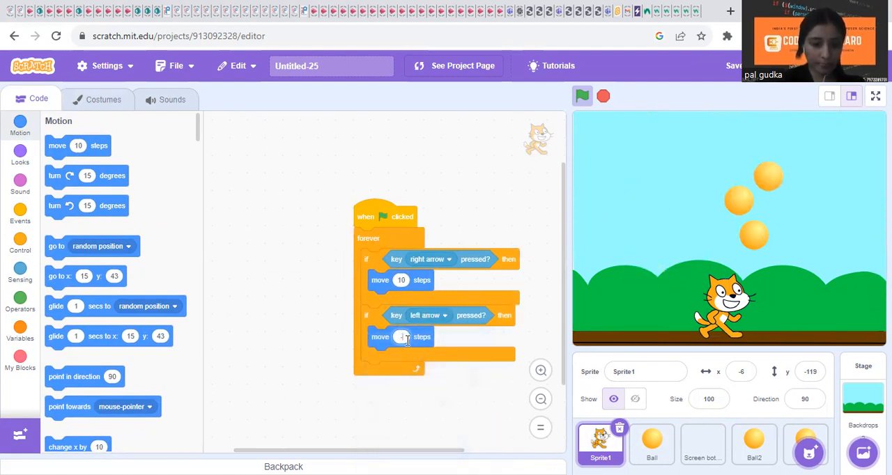
type("-10")
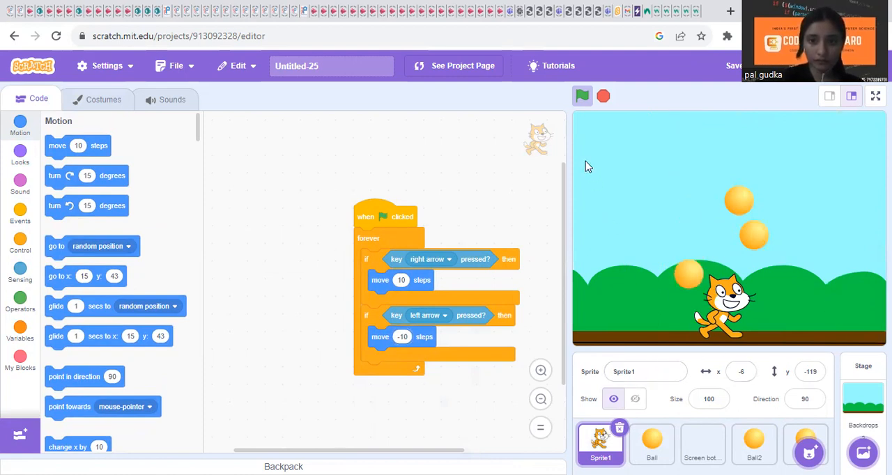
left_click(582, 97)
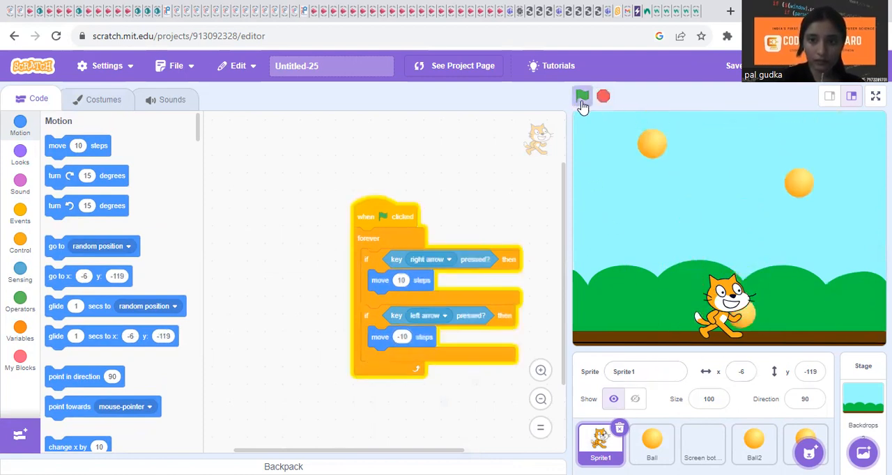
left_click(582, 97)
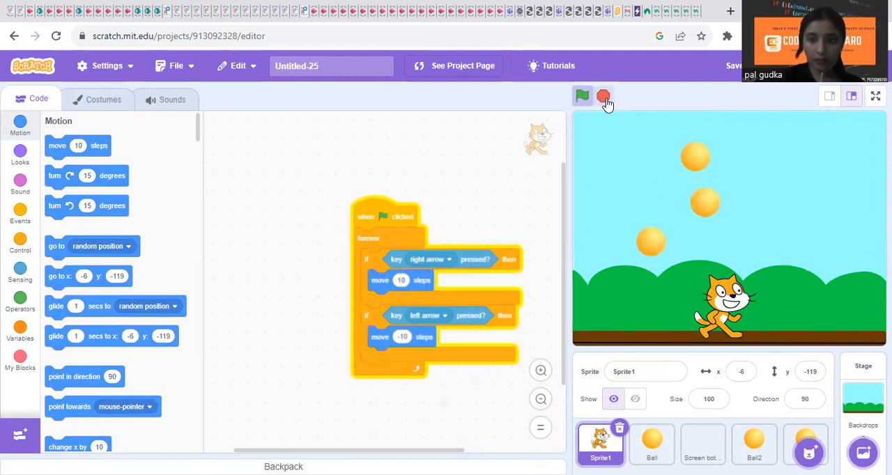
left_click(583, 96)
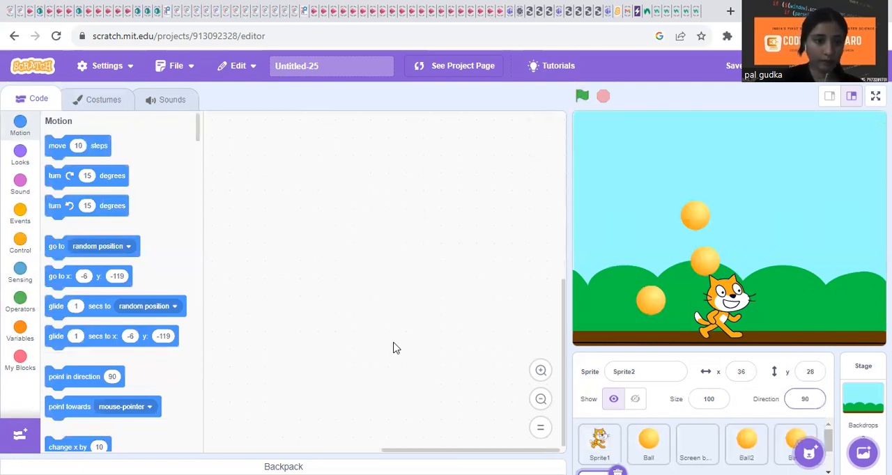
- Paint the new sprite's costume as the text 'Game over' and return to its scripts
left_click(102, 99)
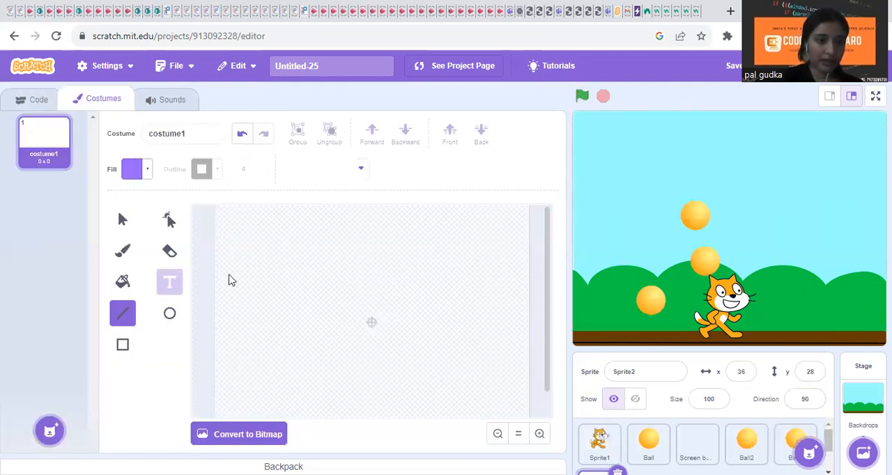
type("Gm")
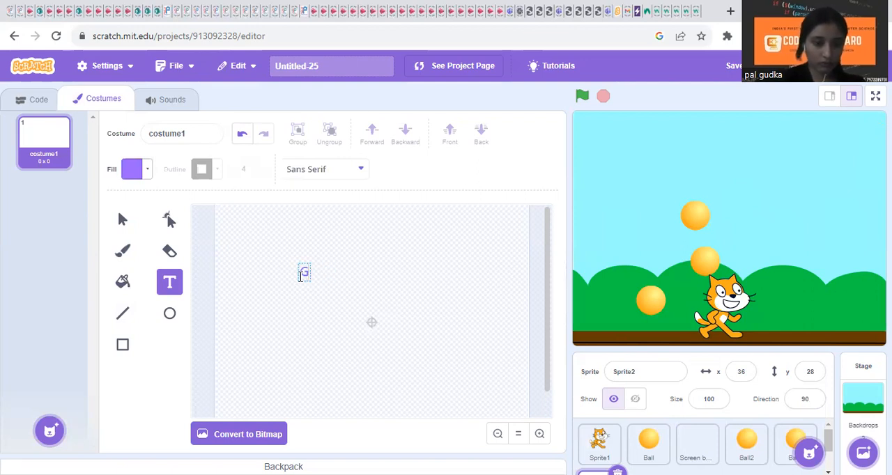
type("Game o")
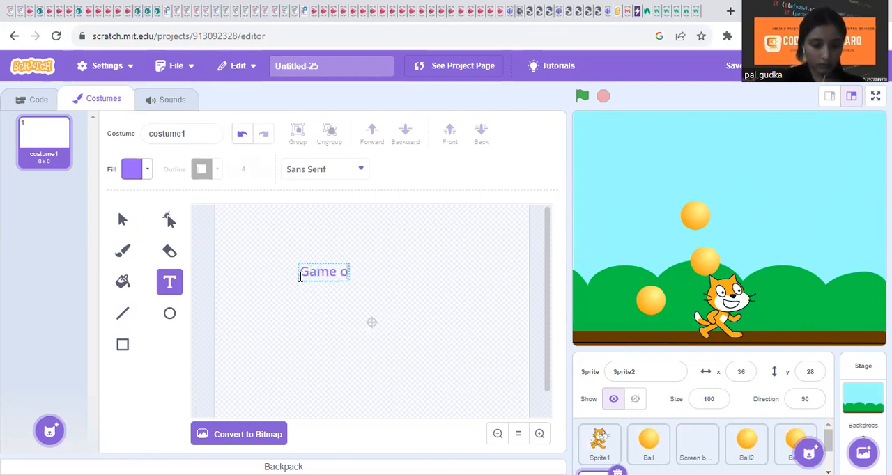
type("ver")
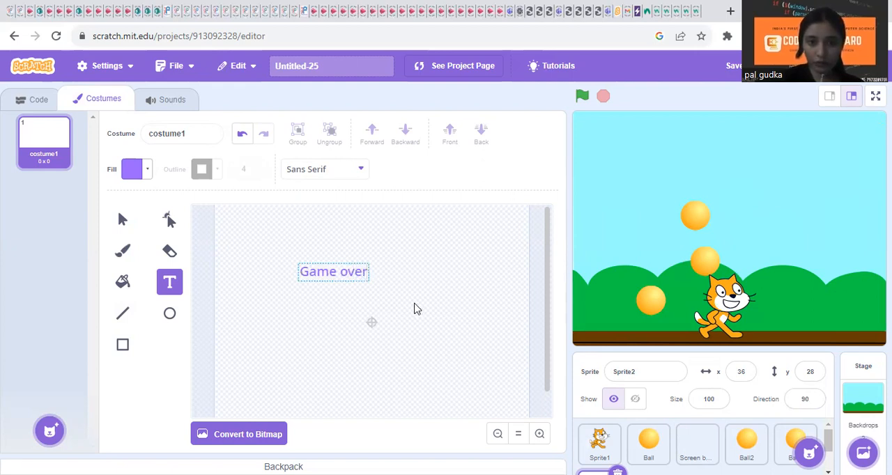
left_click(333, 271)
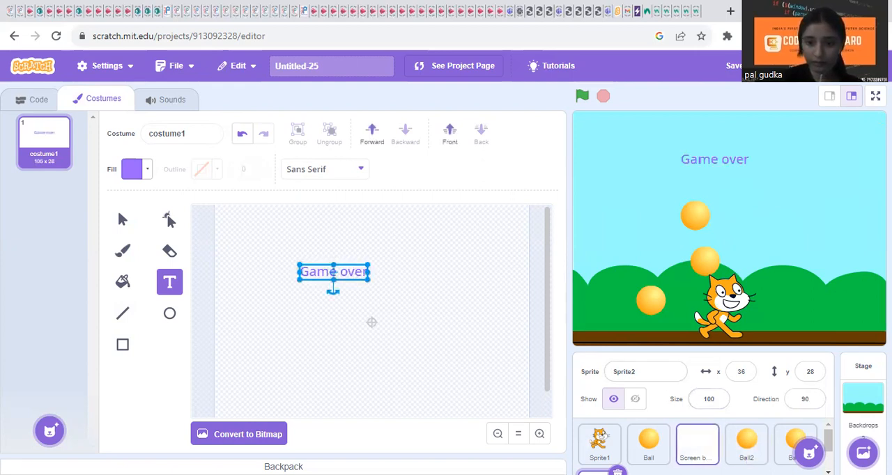
left_click(39, 98)
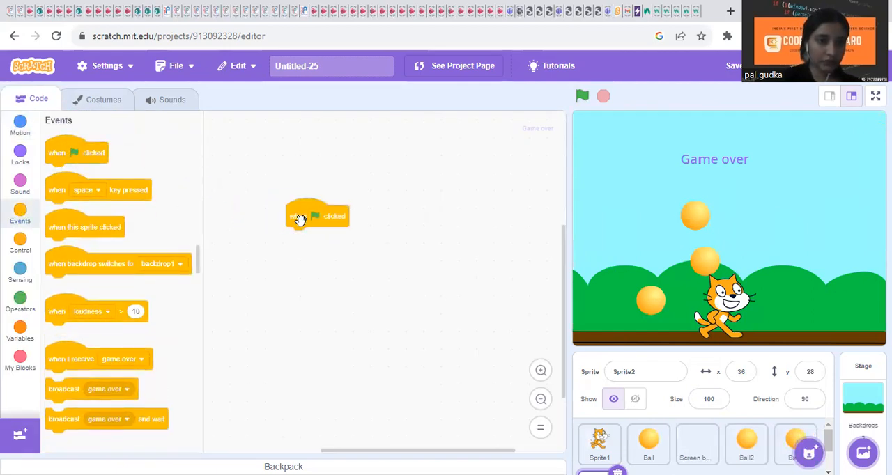
- Attach a Looks hide block under Sprite2's green-flag hat
left_click(21, 152)
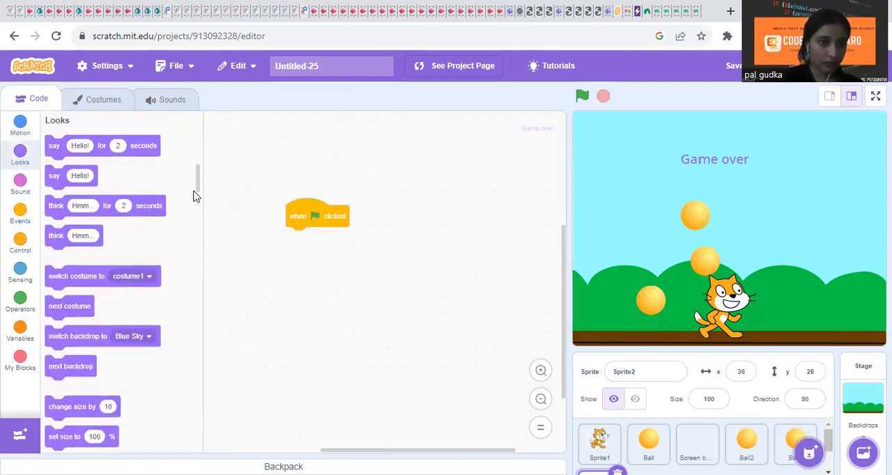
scroll("down", 3)
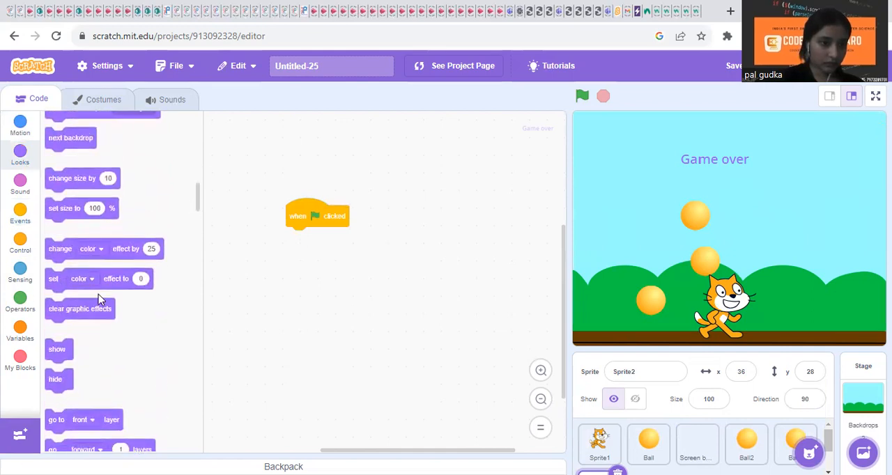
left_click_drag(55, 379, 296, 238)
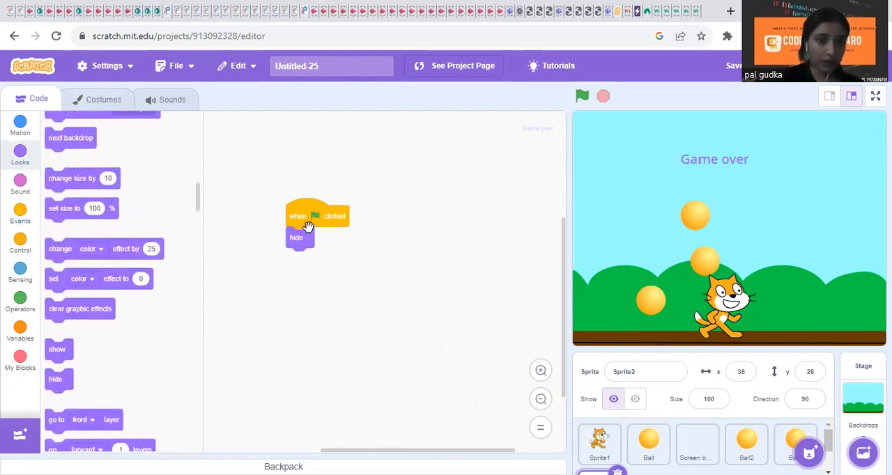
- Add a 'when I receive game over' handler to show the sprite
left_click(21, 215)
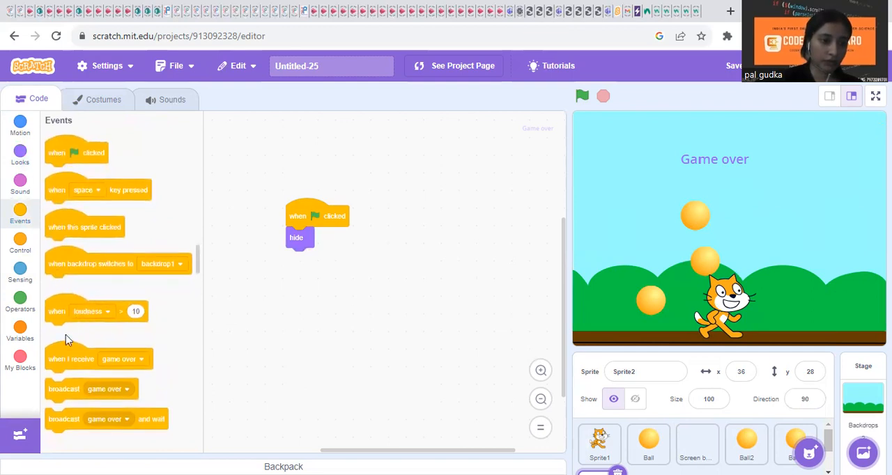
left_click_drag(71, 359, 387, 323)
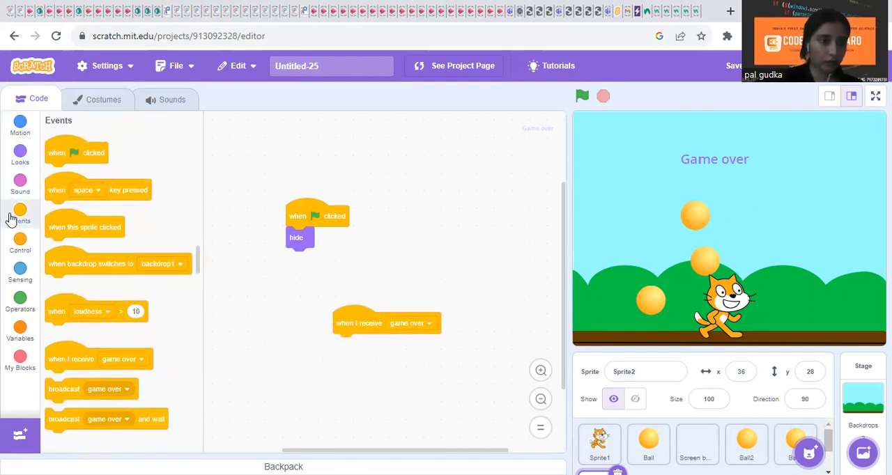
left_click(21, 152)
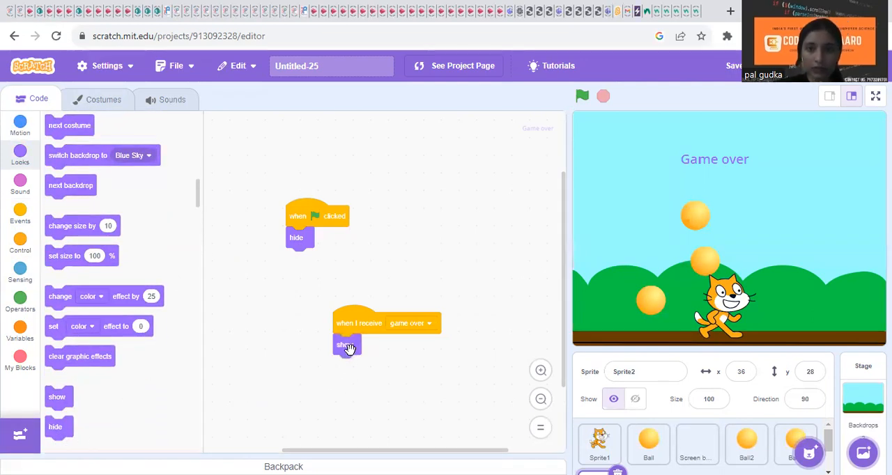
- Run and stop the game twice to watch the balls fall
left_click(582, 97)
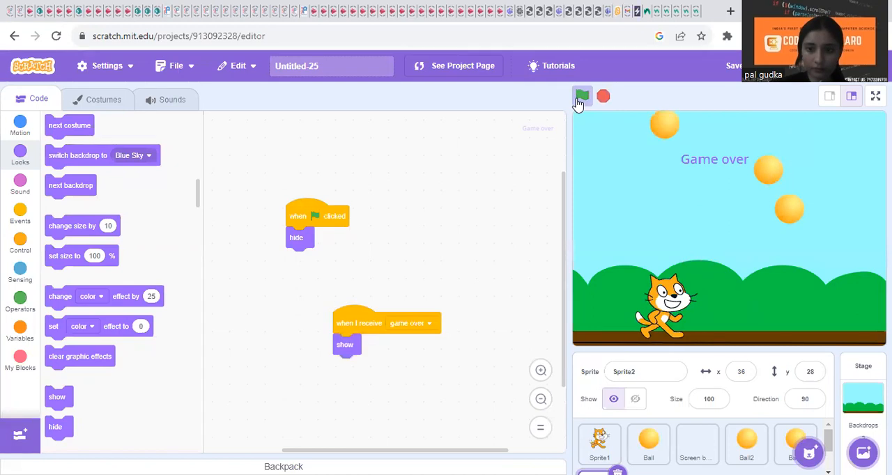
left_click(603, 97)
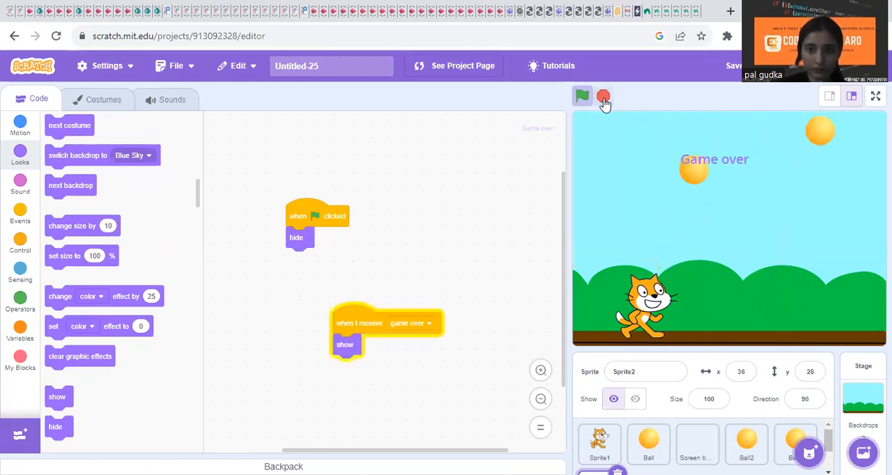
left_click(603, 96)
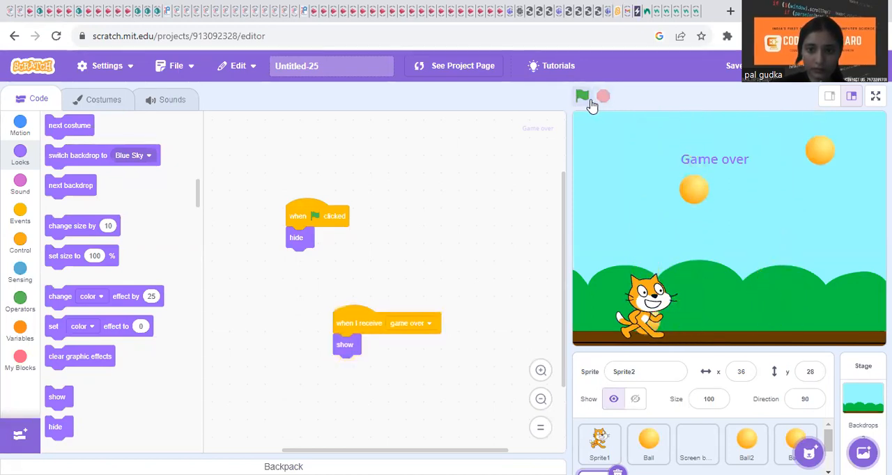
left_click(582, 96)
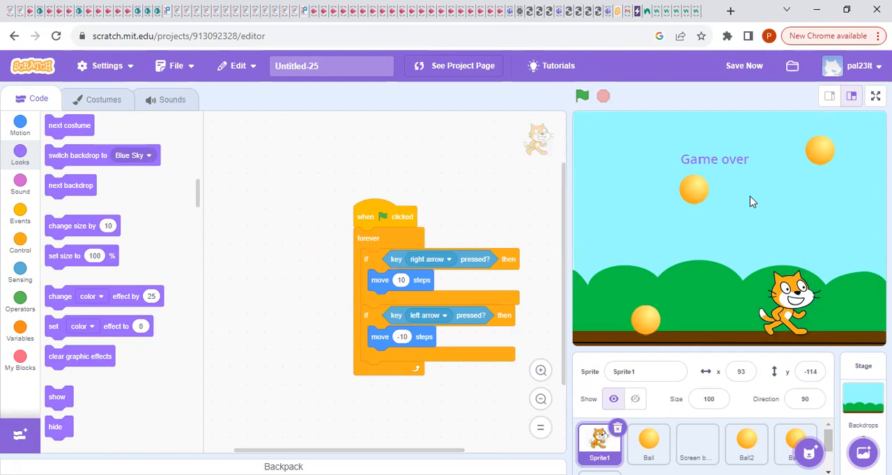
left_click(582, 97)
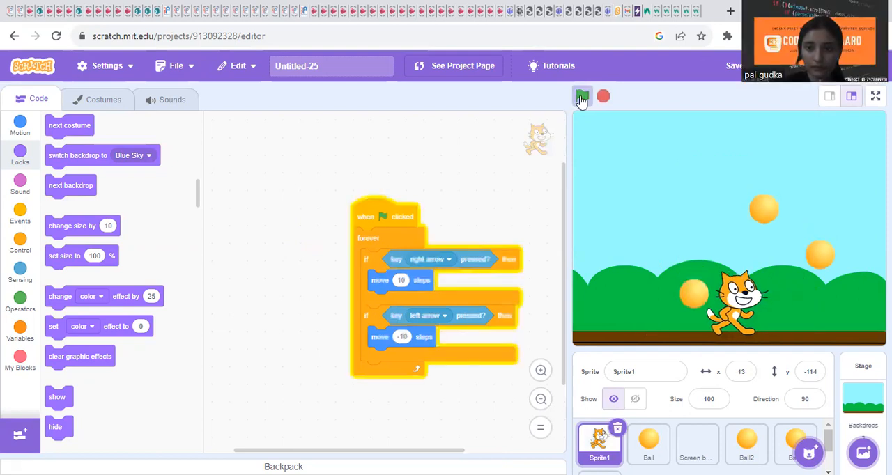
left_click(603, 96)
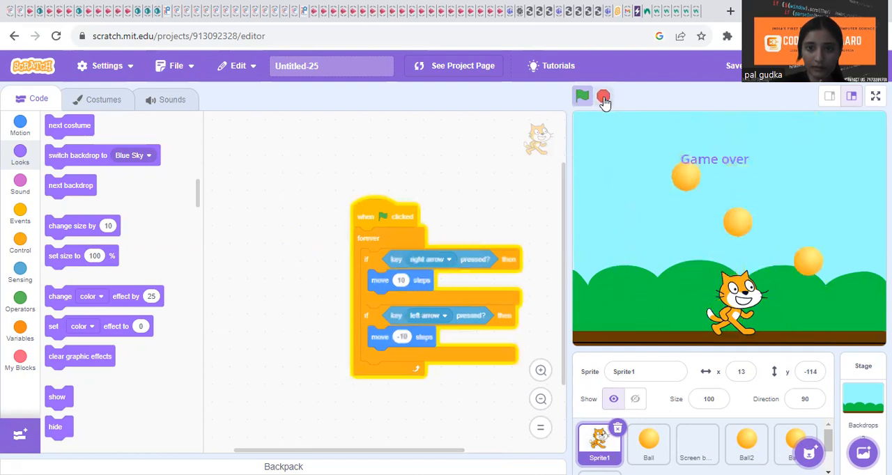
left_click(603, 96)
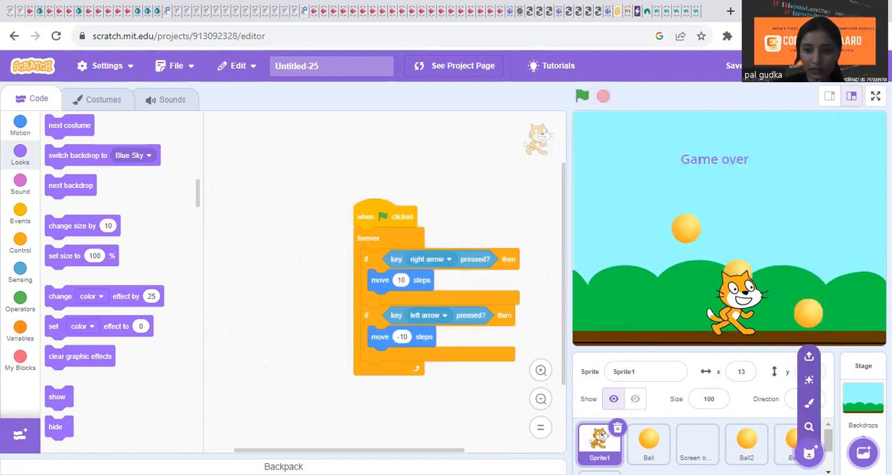
- Add 'stop all' beneath 'show' in Sprite2's 'when I receive game over' script
left_click(599, 454)
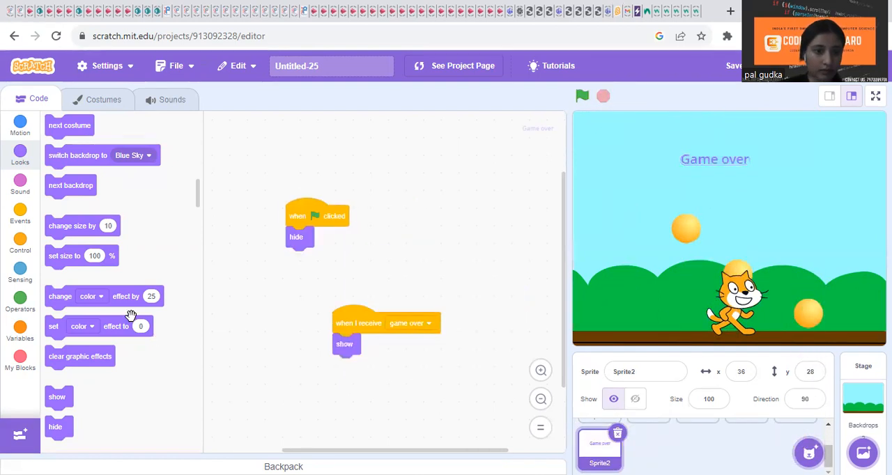
left_click(20, 241)
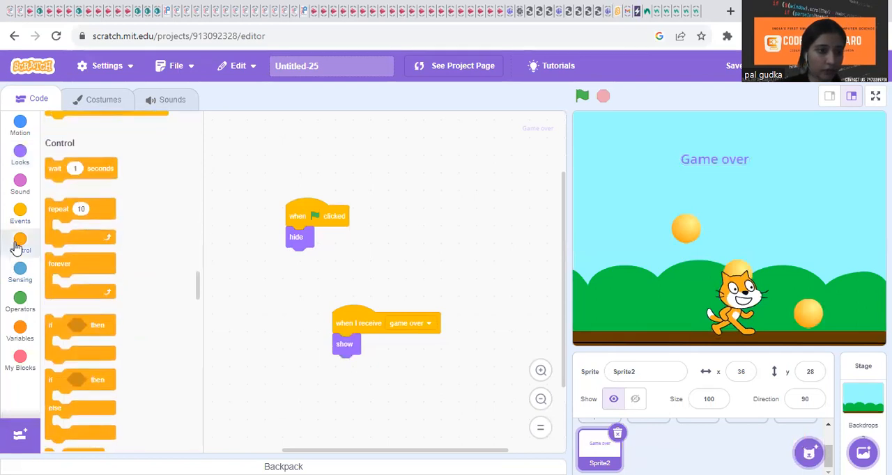
left_click(20, 211)
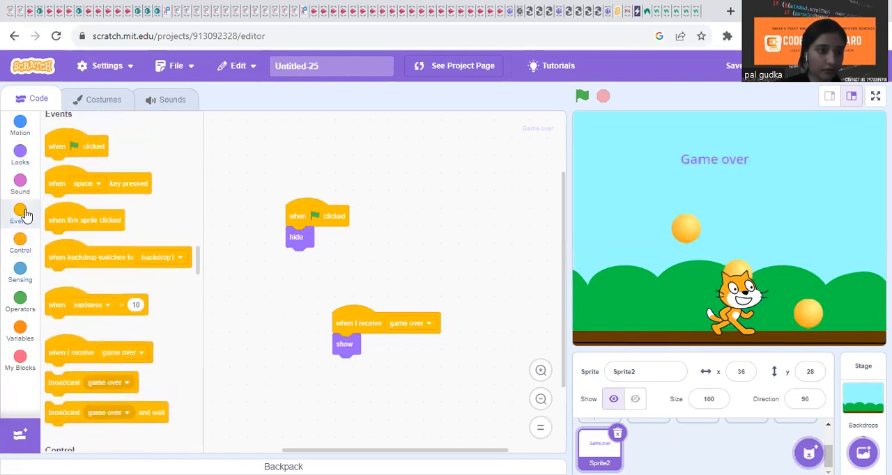
left_click(21, 241)
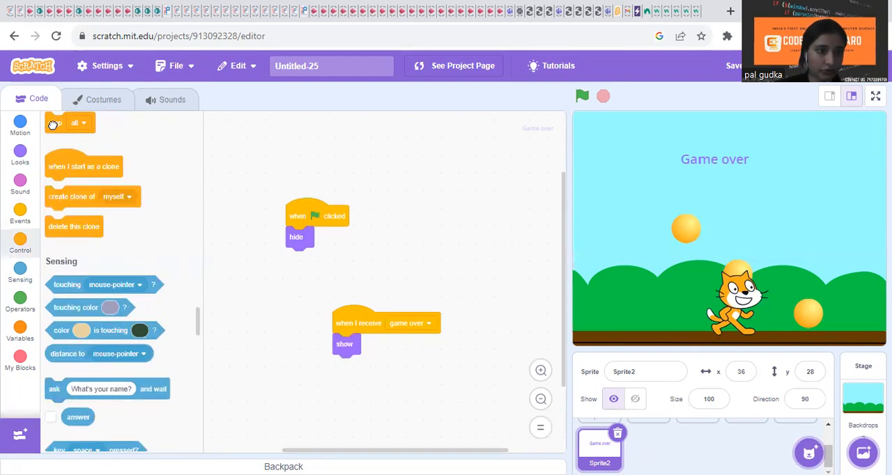
left_click_drag(55, 122, 343, 365)
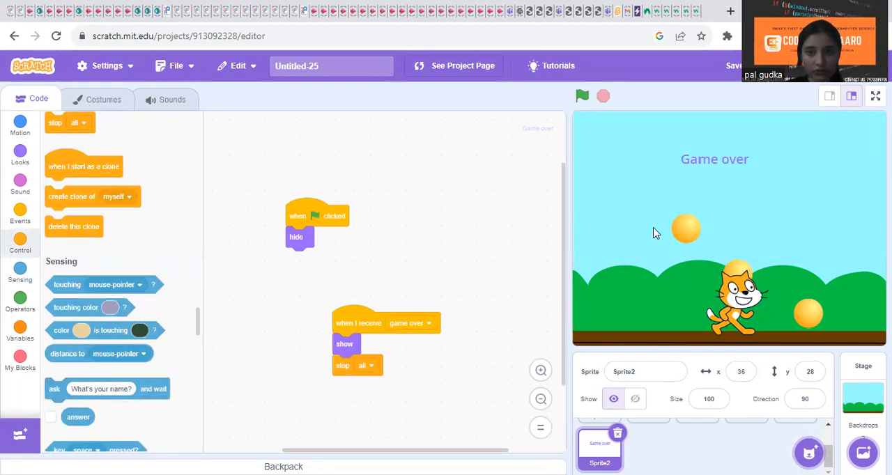
left_click(582, 96)
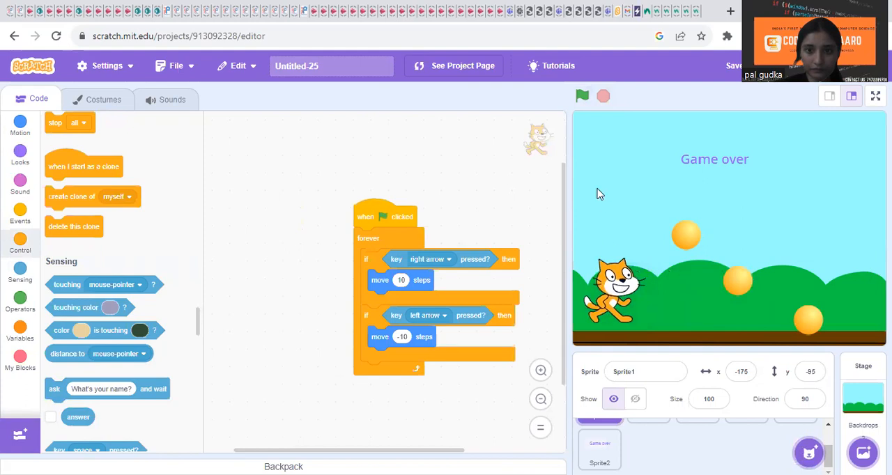
- Restart the game seven times, watching for Game over when a ball hits the cat
left_click(582, 96)
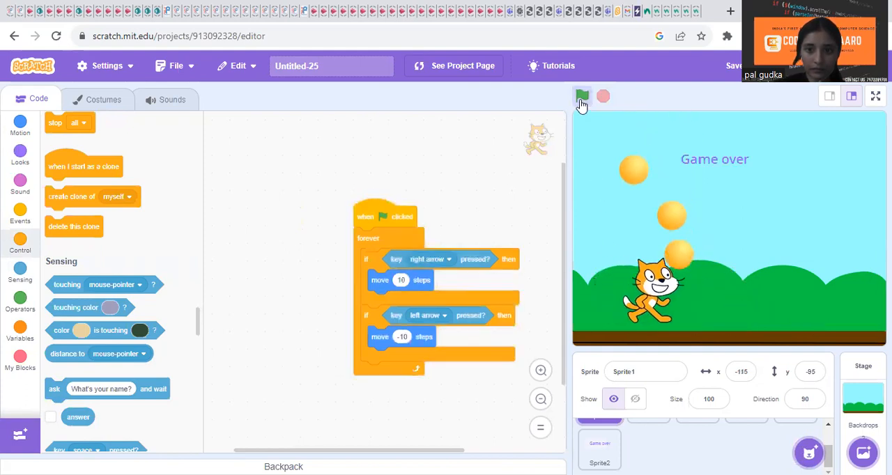
left_click(582, 97)
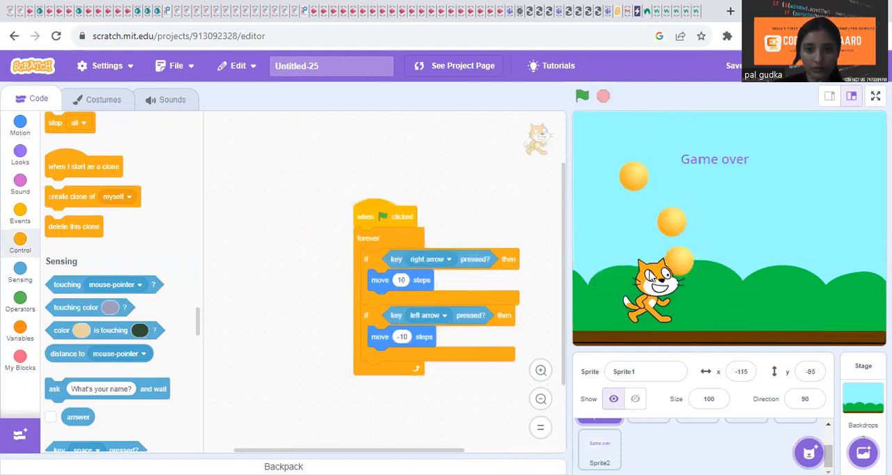
left_click(582, 96)
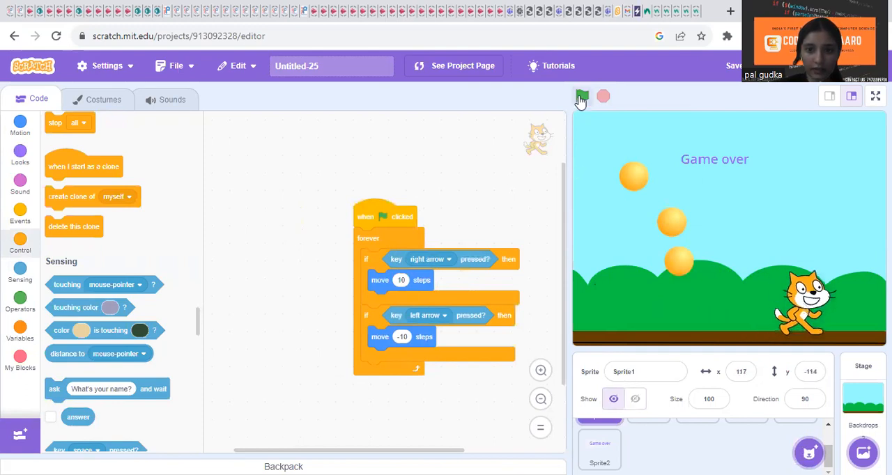
left_click(583, 96)
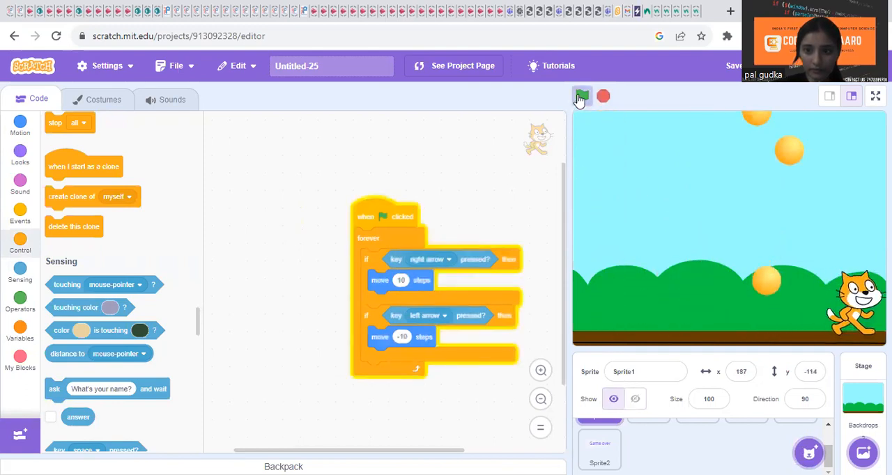
left_click(582, 96)
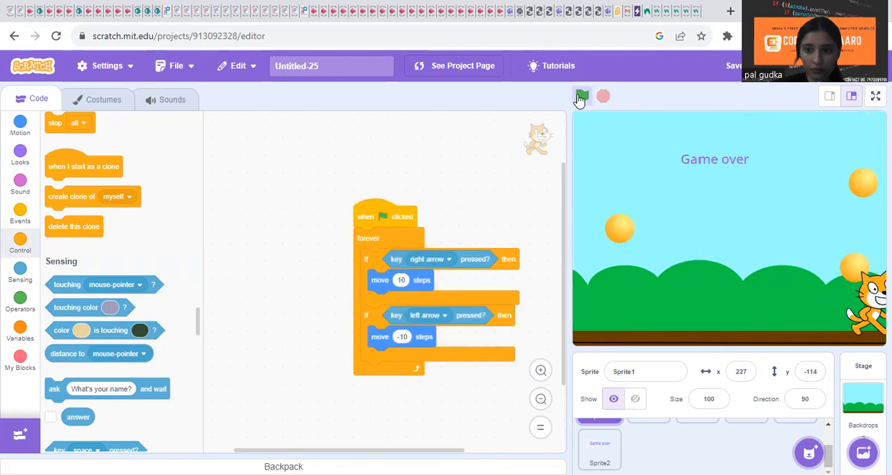
left_click(582, 96)
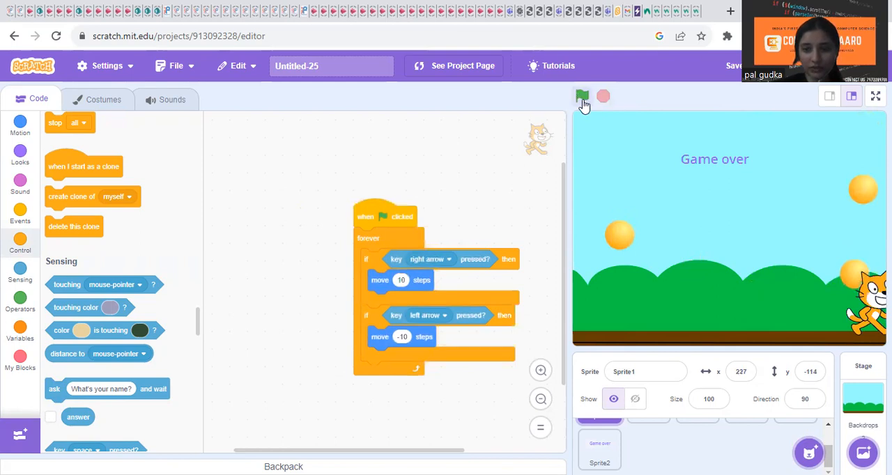
mouse_move(803, 311)
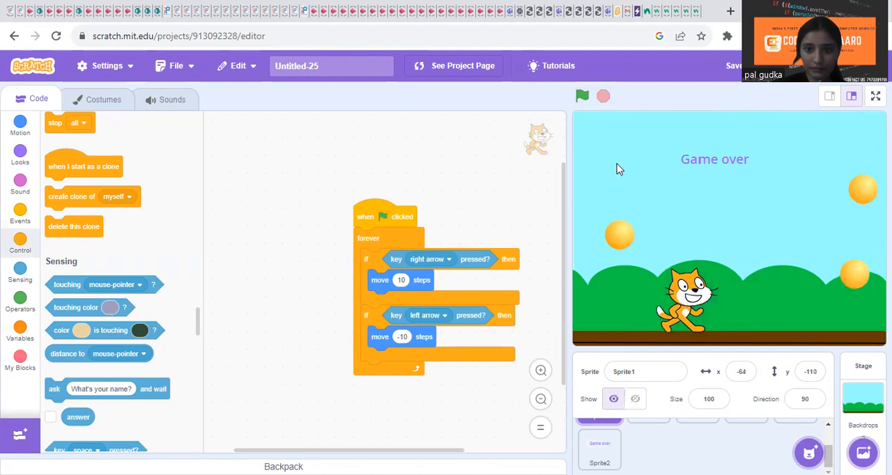
left_click(582, 95)
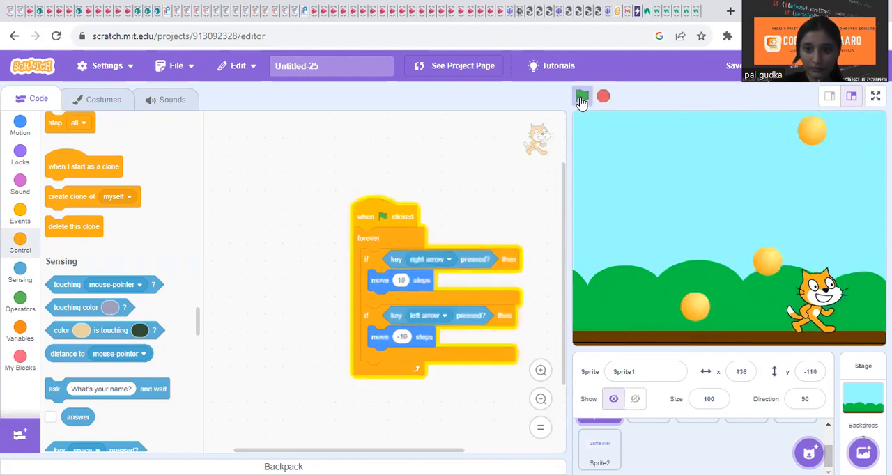
- Replay several rounds, checking each ball hit on the cat shows Game over
left_click(582, 96)
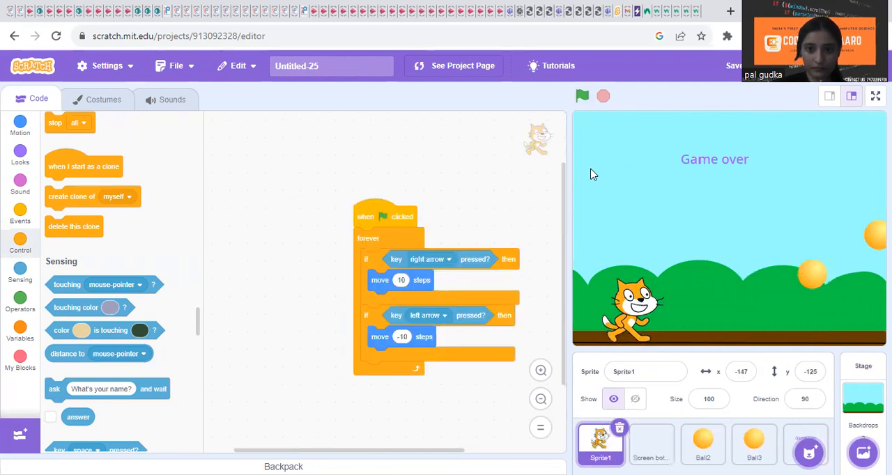
left_click(582, 96)
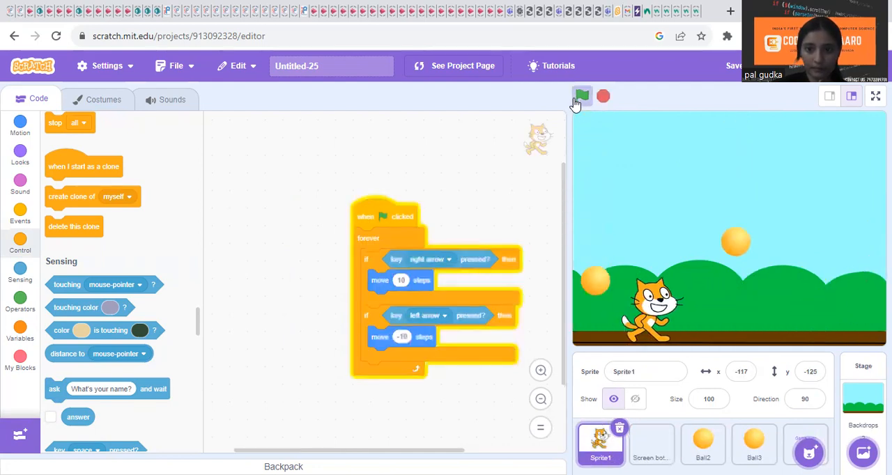
left_click(584, 95)
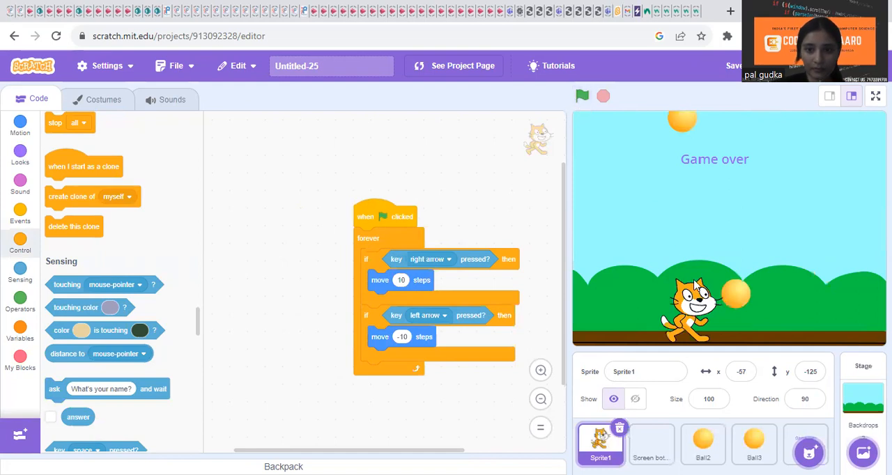
left_click(582, 96)
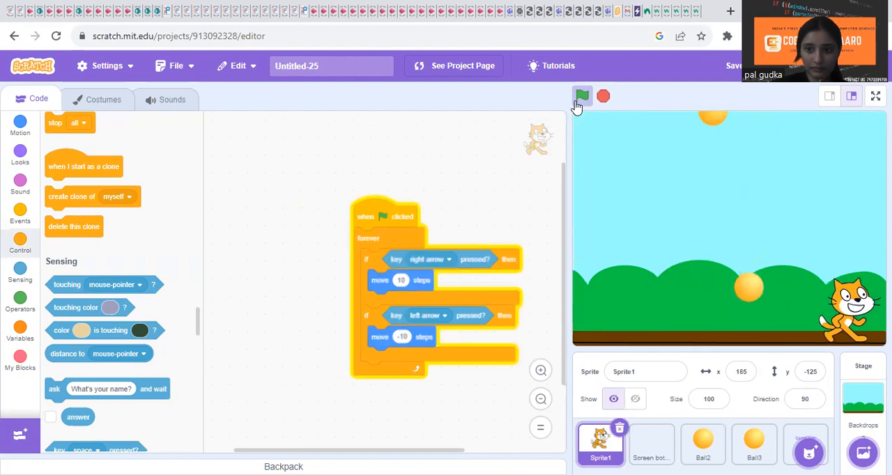
left_click(583, 96)
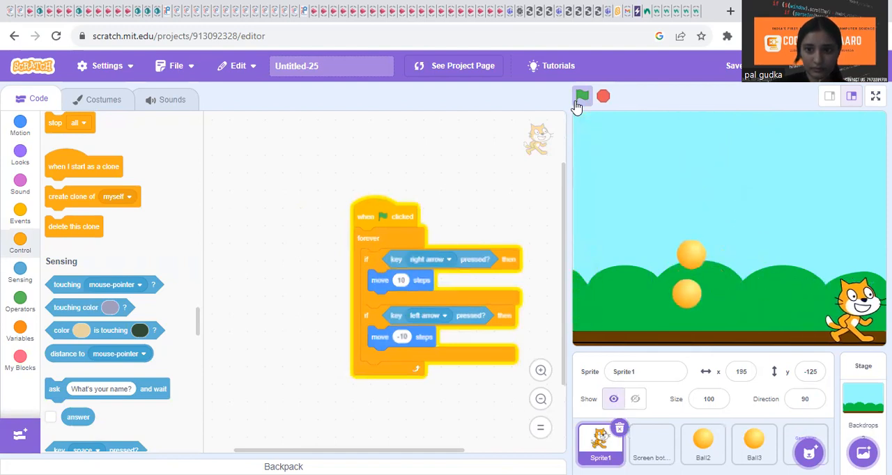
left_click(583, 96)
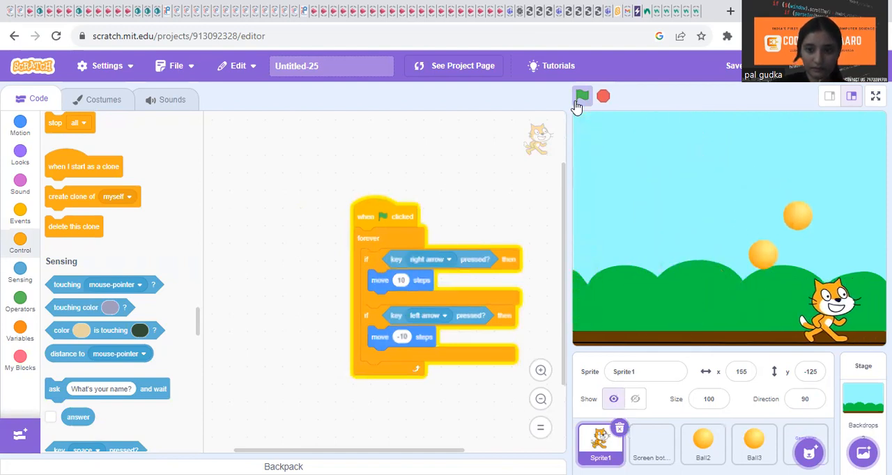
left_click(603, 96)
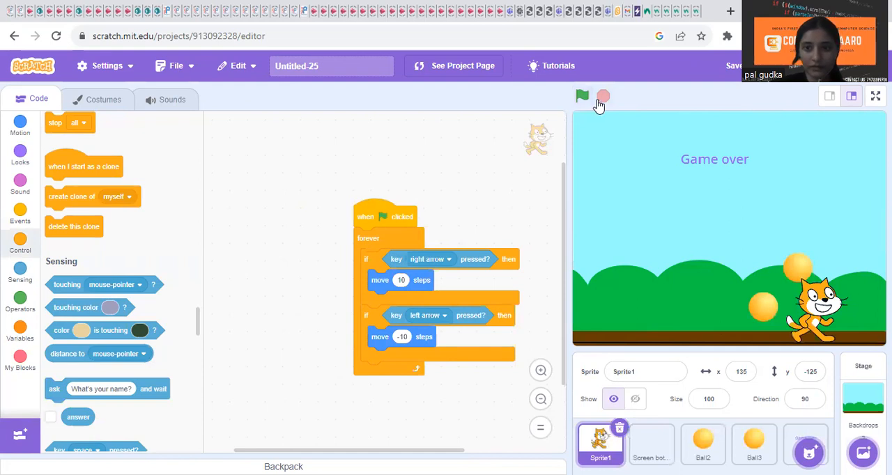
- Stop all scripts, then run more rounds confirming hits halt play
left_click(633, 399)
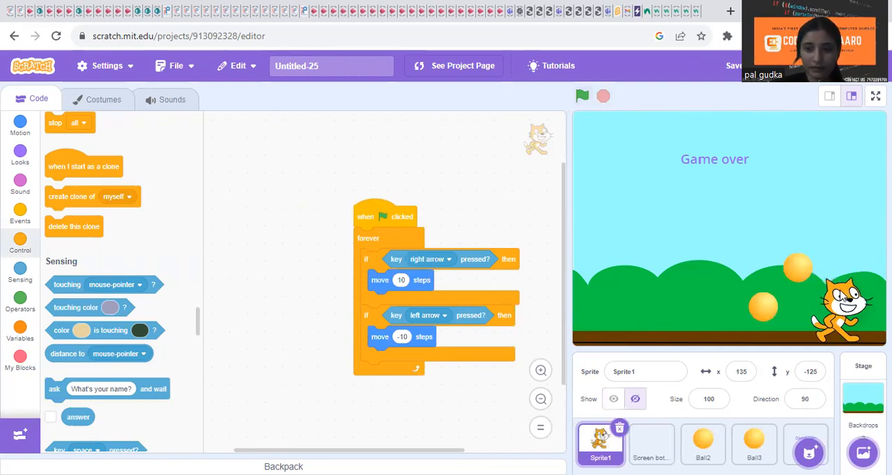
left_click(583, 97)
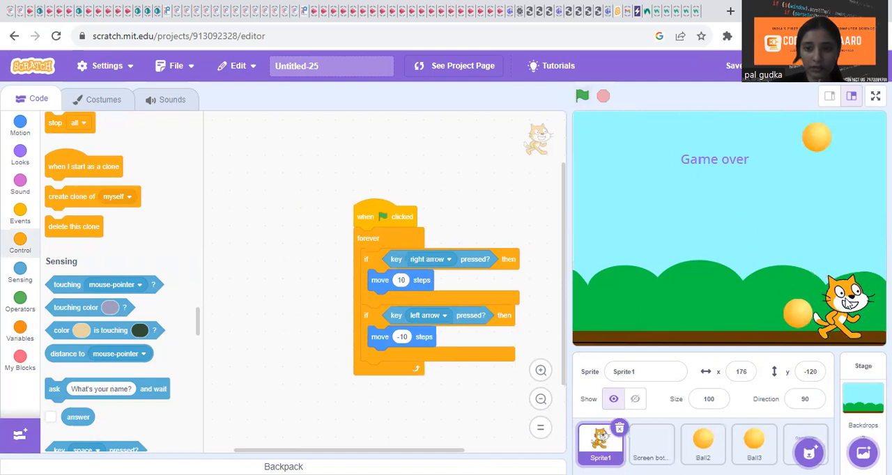
left_click(582, 96)
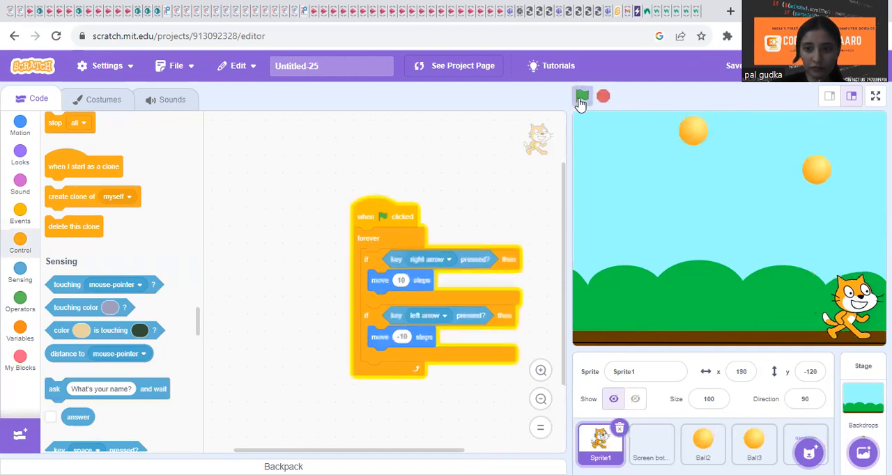
left_click(583, 96)
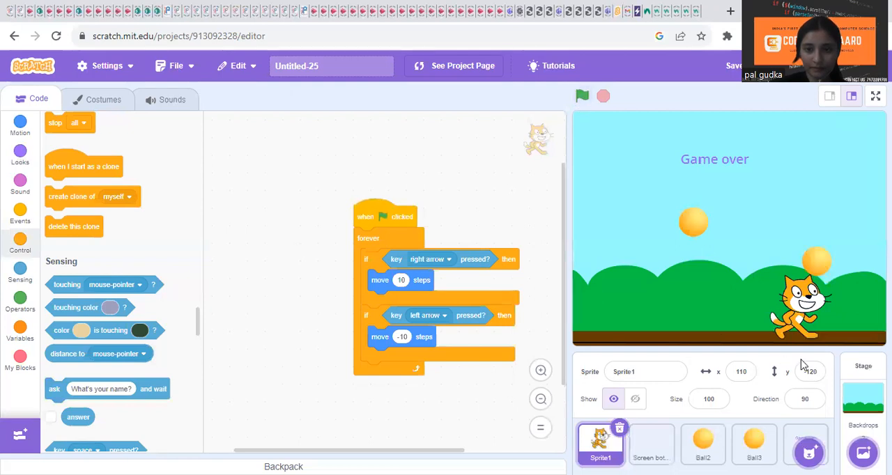
left_click(582, 96)
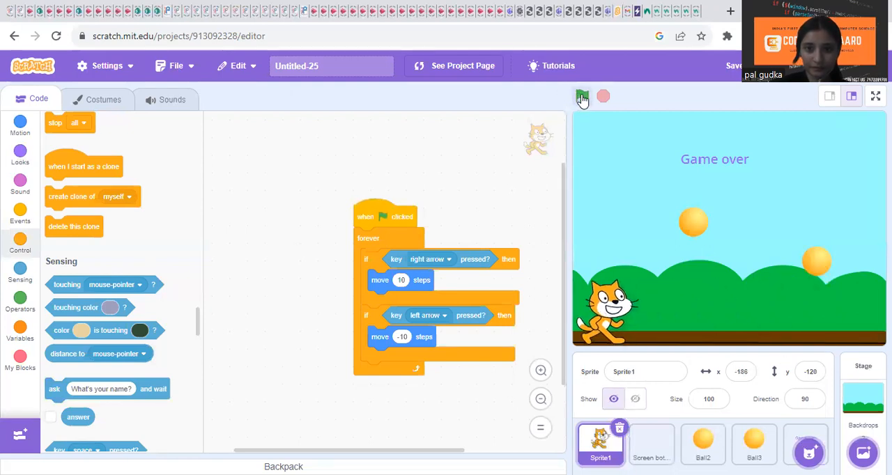
left_click(582, 97)
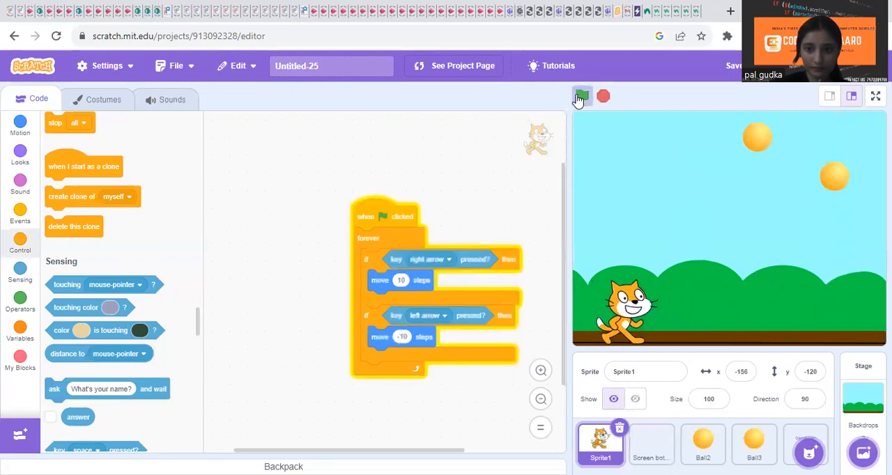
left_click(582, 96)
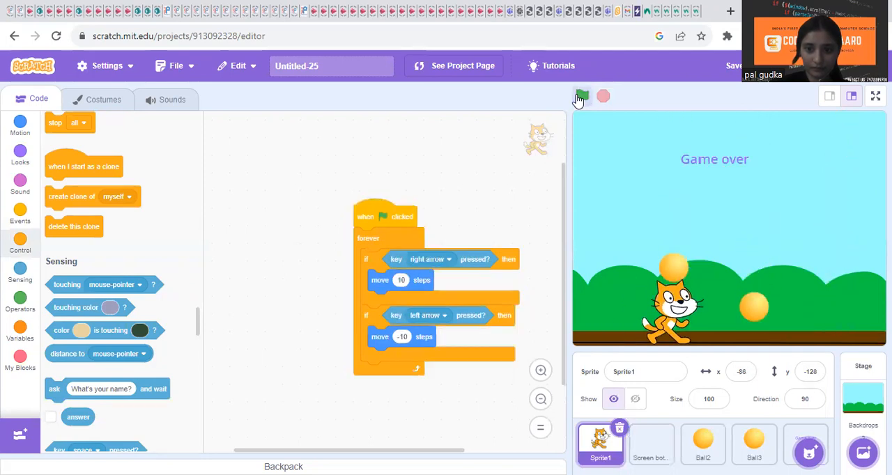
left_click(582, 95)
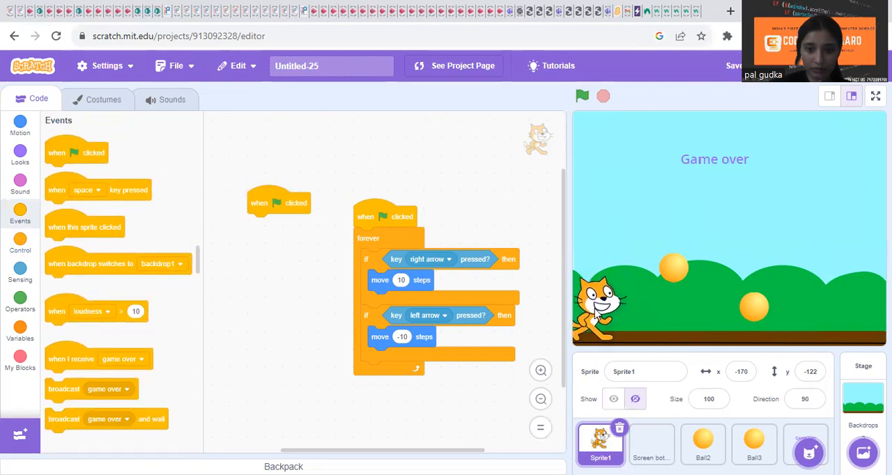
- Give the cat a green-flag 'go to x: -204 y: -123' start and replay to verify the reset
left_click(21, 124)
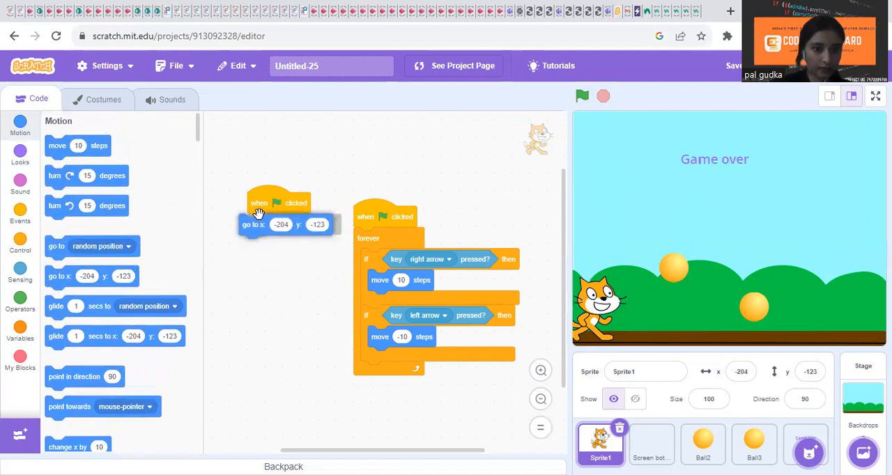
left_click(582, 96)
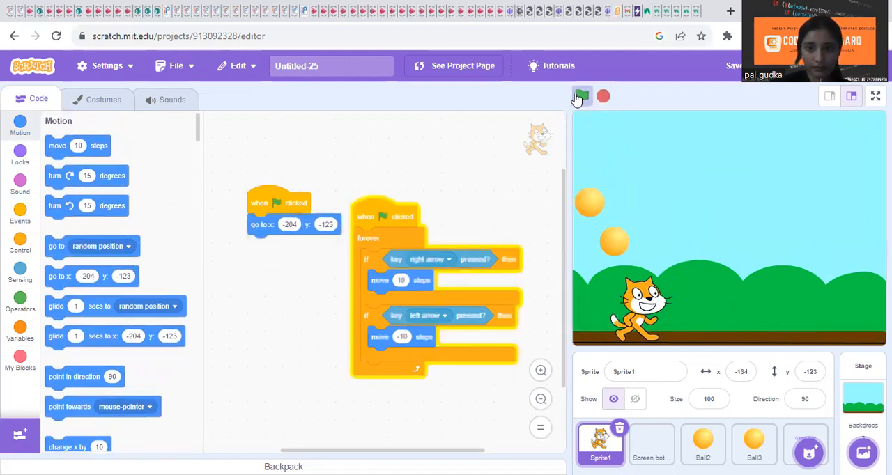
left_click(582, 96)
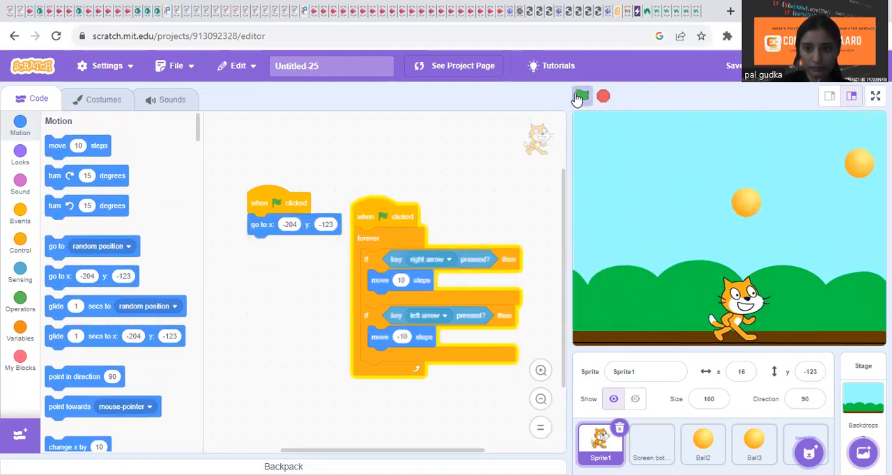
left_click(582, 96)
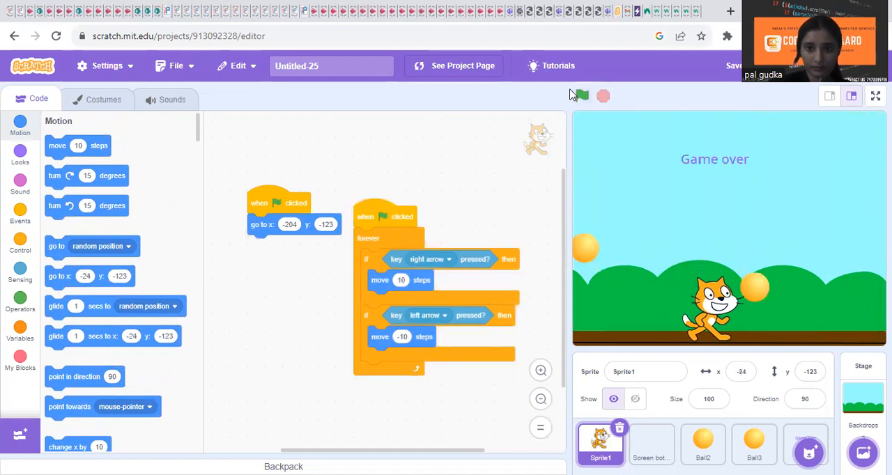
left_click(583, 96)
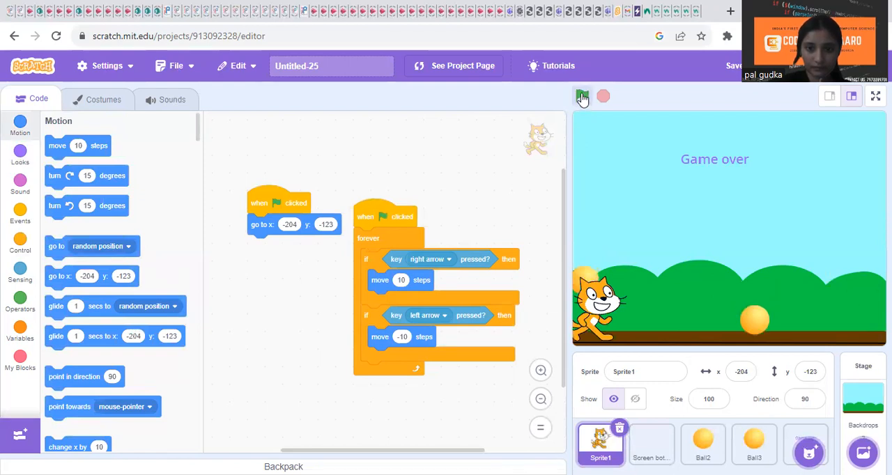
left_click(582, 97)
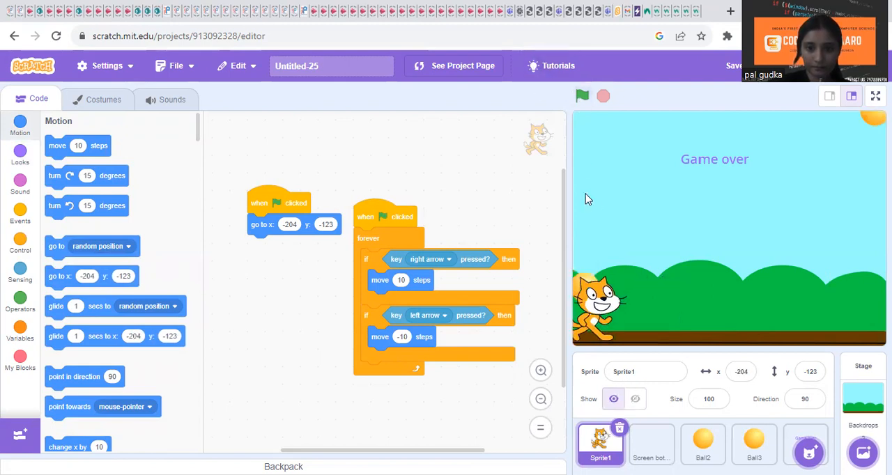
left_click(582, 96)
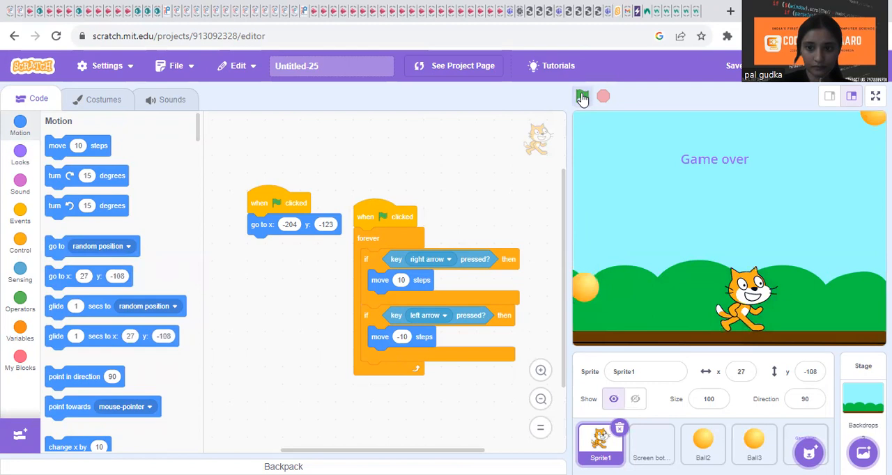
left_click(582, 96)
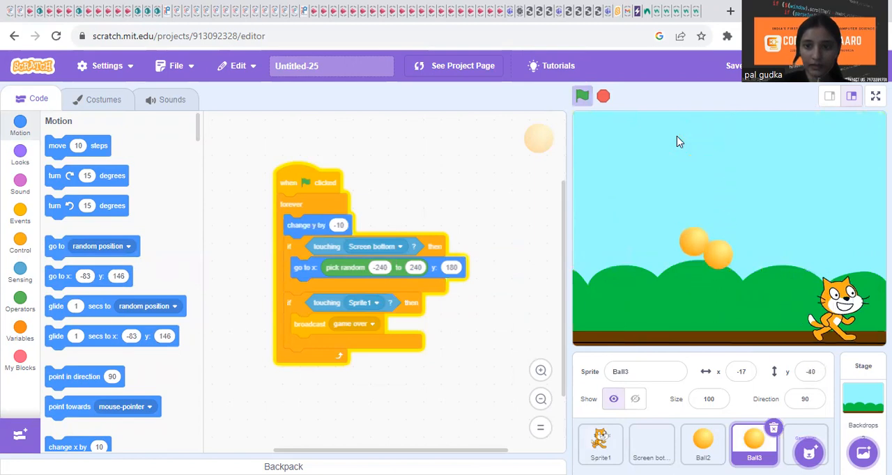
- Stop the running playtest with Ball3's script open
left_click(603, 97)
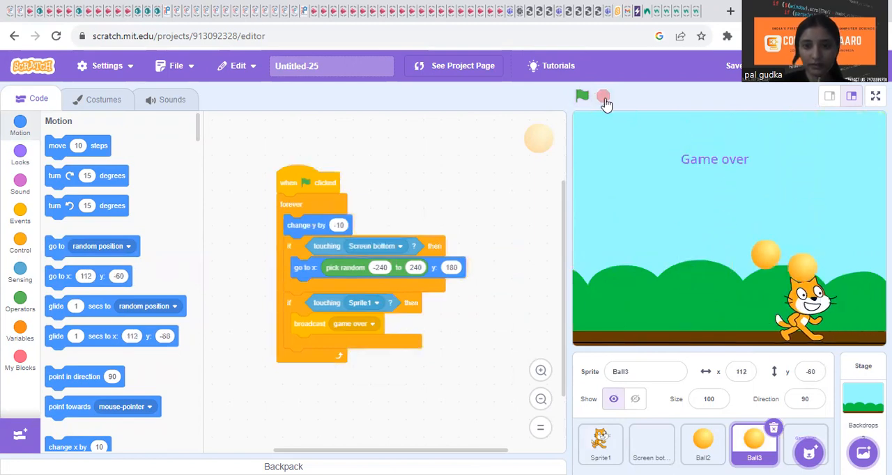